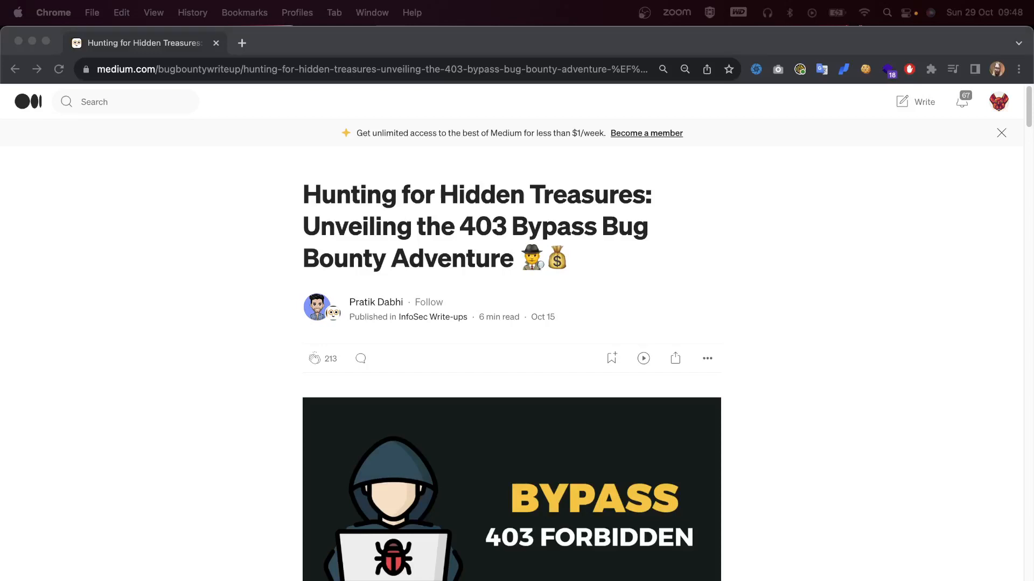
mouse_move(1012, 334)
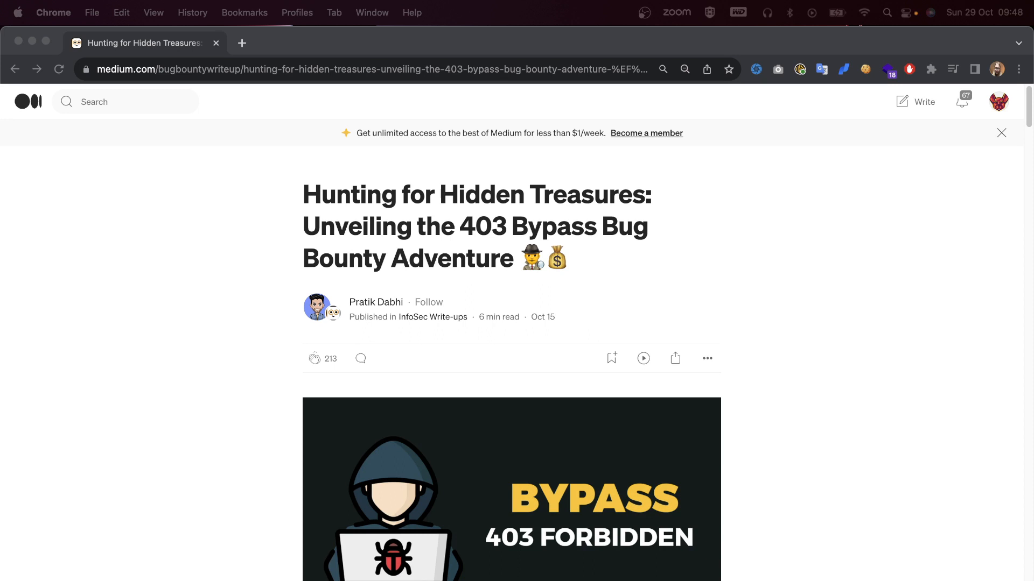
mouse_move(528, 82)
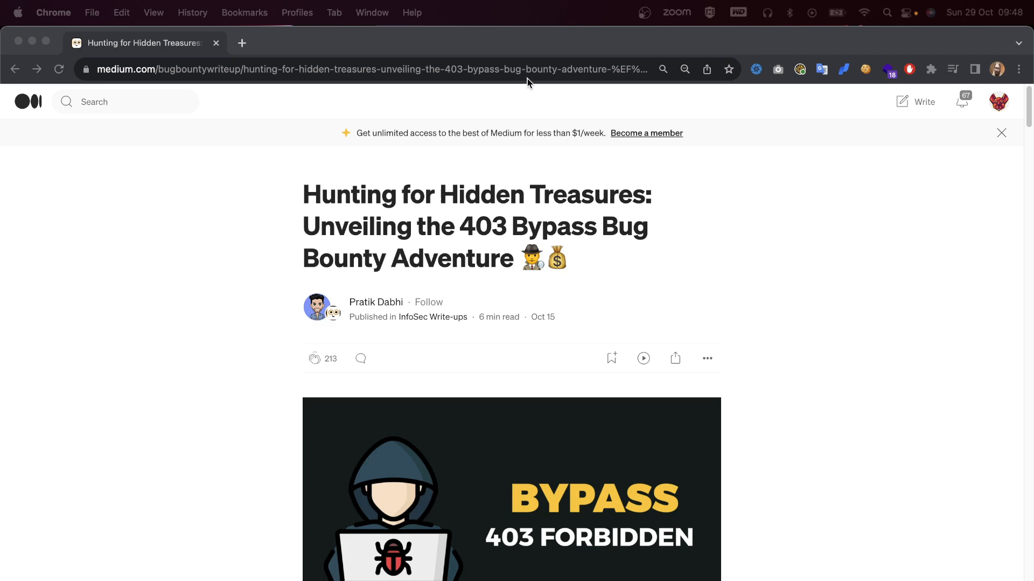
mouse_move(387, 245)
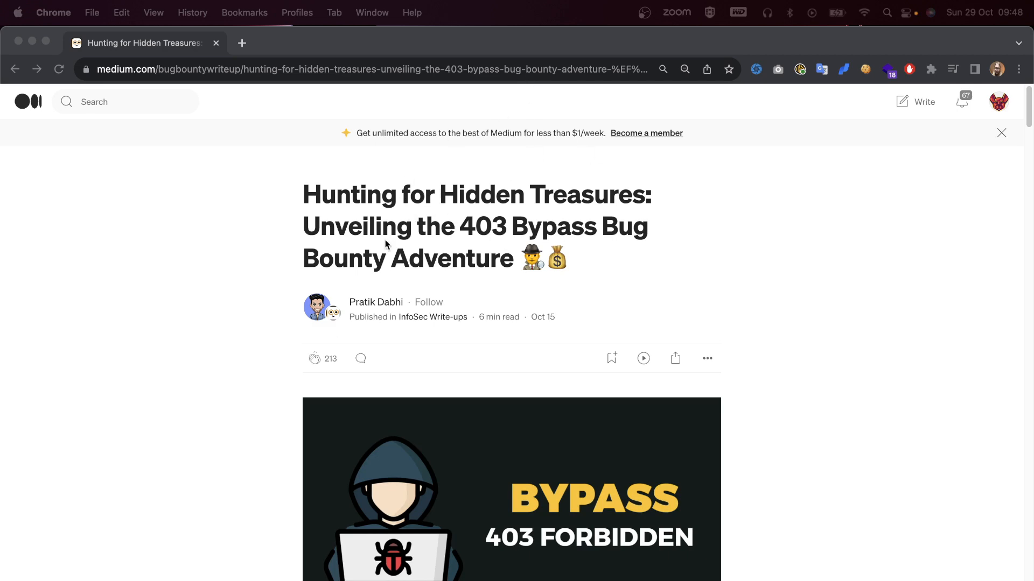
- Scroll past the title and banner to the 'Hello there' intro and 'What is 403 Error?'
scroll("down", 3)
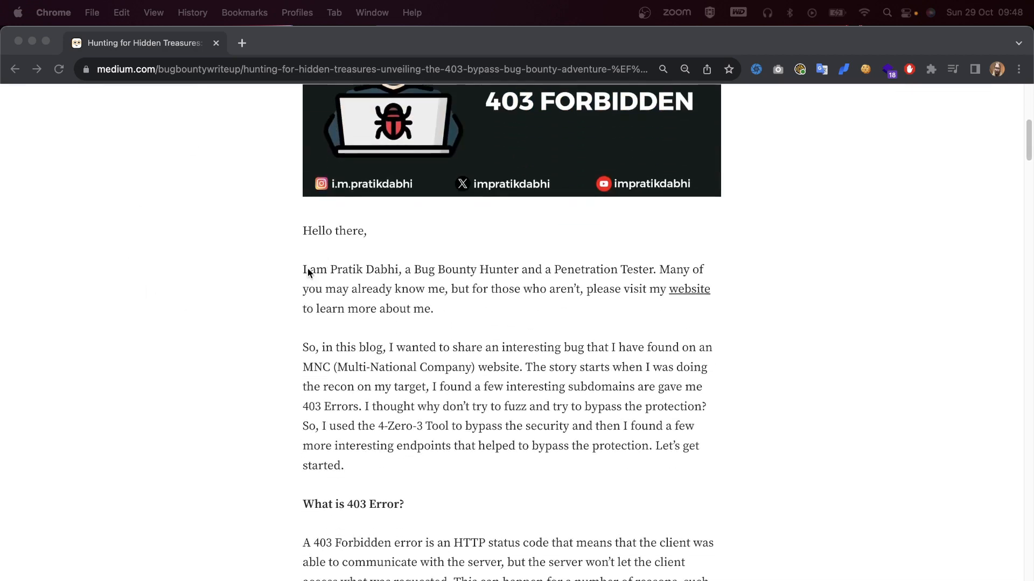
mouse_move(298, 278)
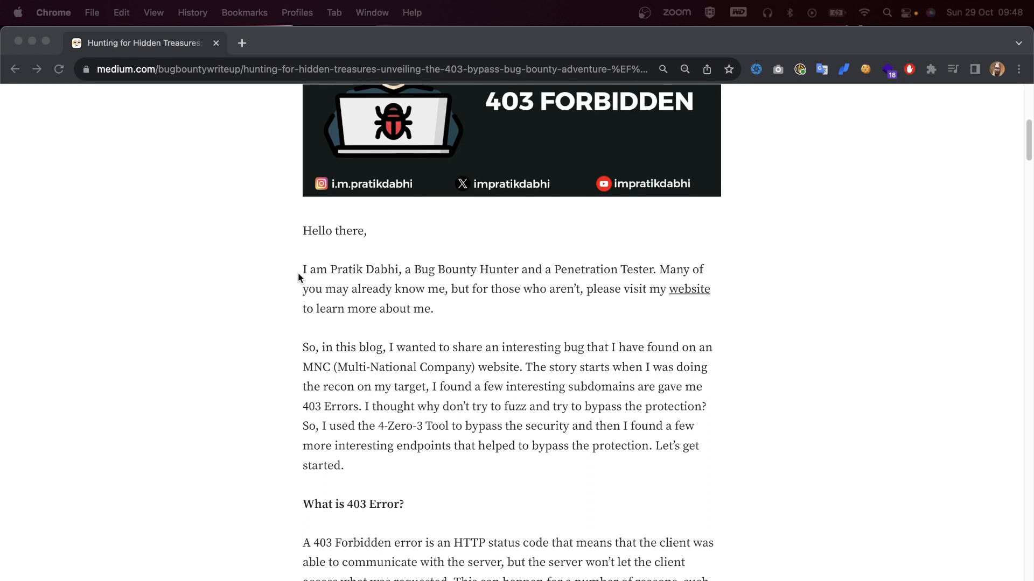
mouse_move(534, 311)
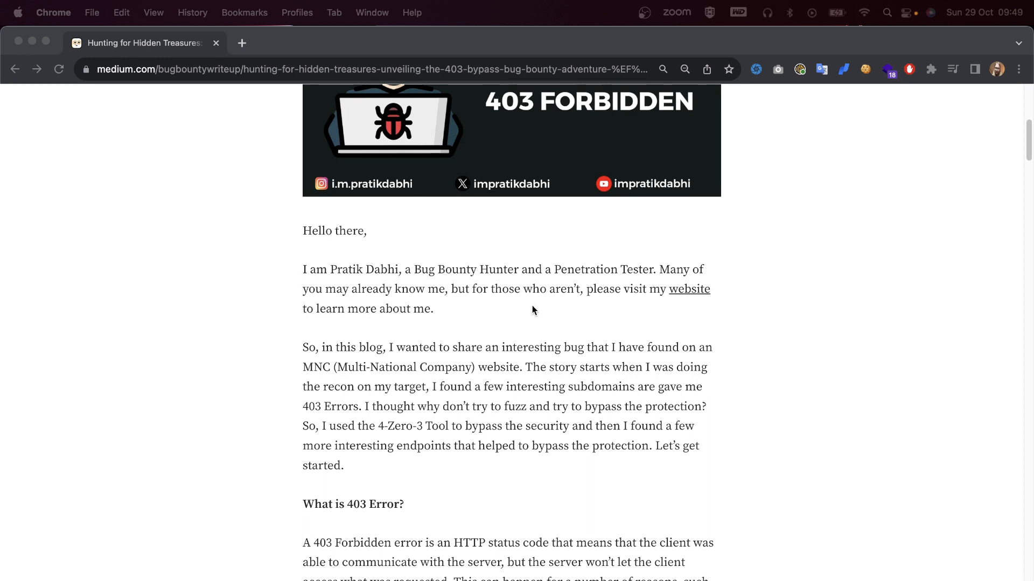
mouse_move(588, 320)
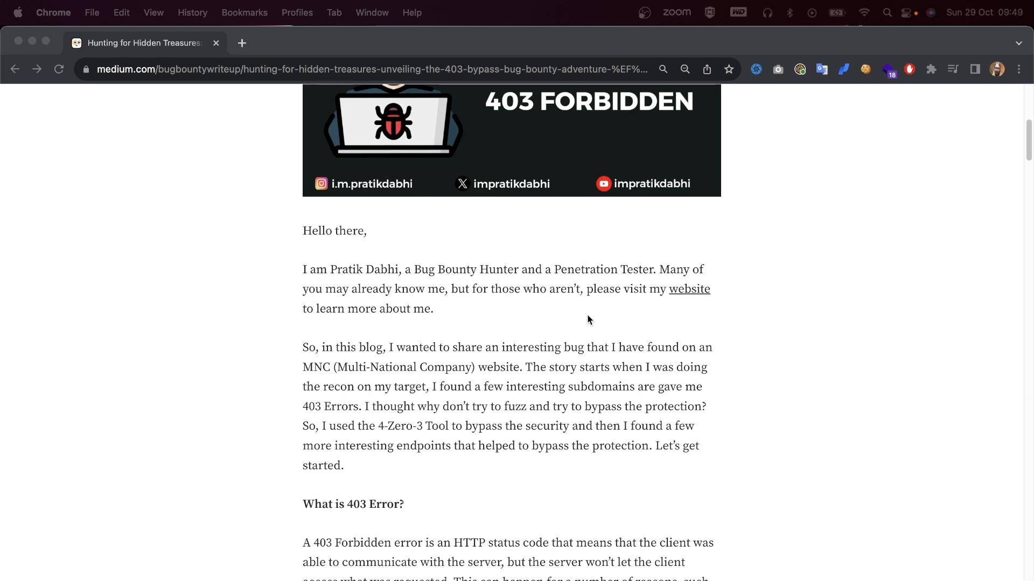
scroll("down", 3)
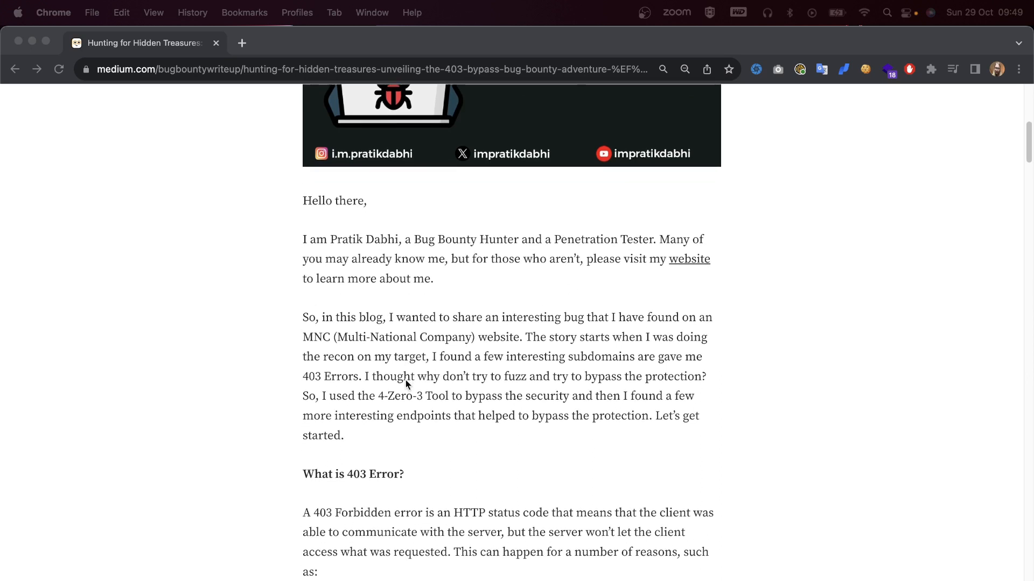
- Open the author's website link in a new tab, then return to the 403 Bypass article tab
right_click(689, 258)
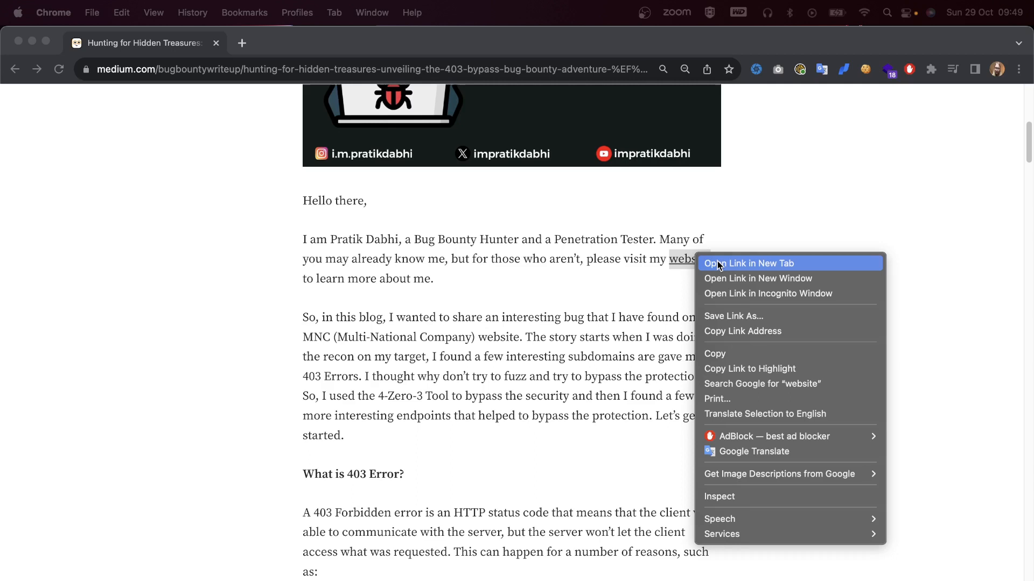
left_click(750, 264)
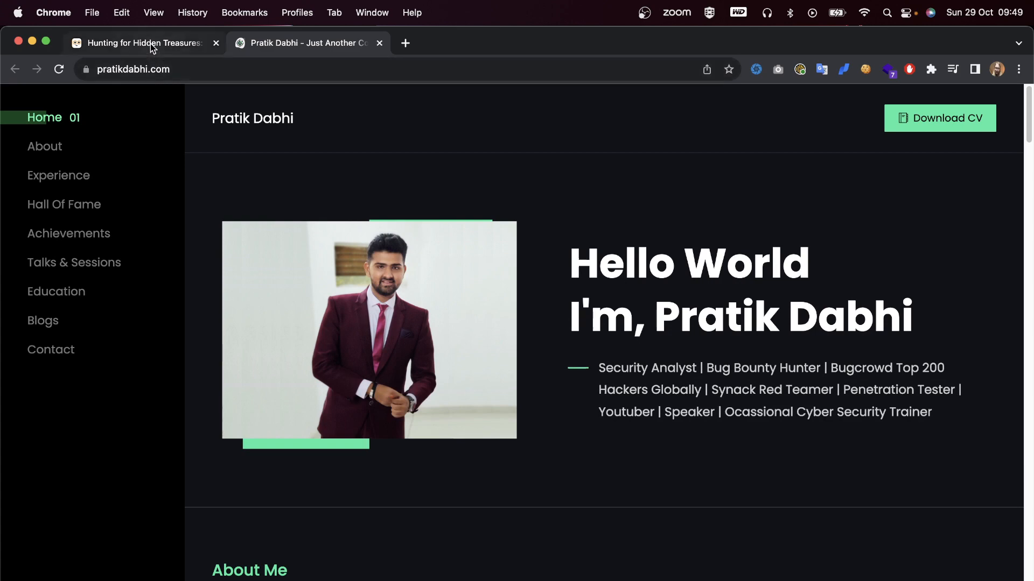
left_click(138, 43)
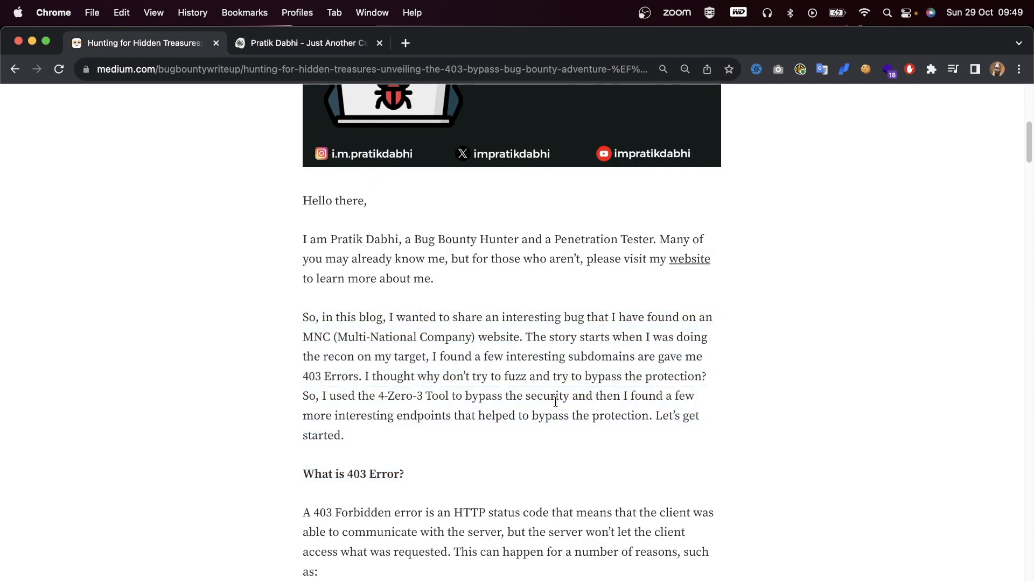
- Scroll through the 403 Forbidden causes to the bypass methods list, starting with path fuzzing
scroll("down", 3)
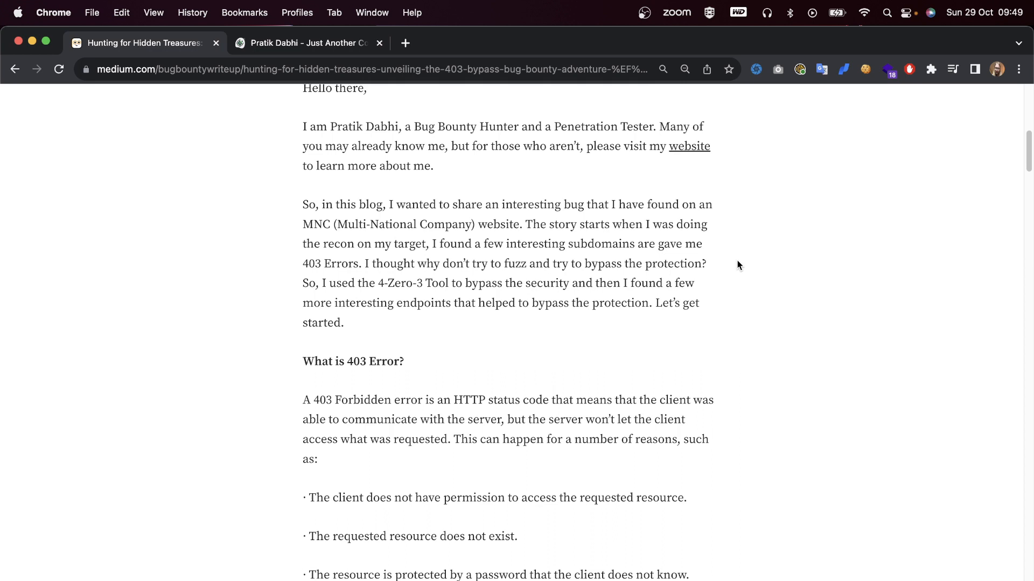
scroll("down", 3)
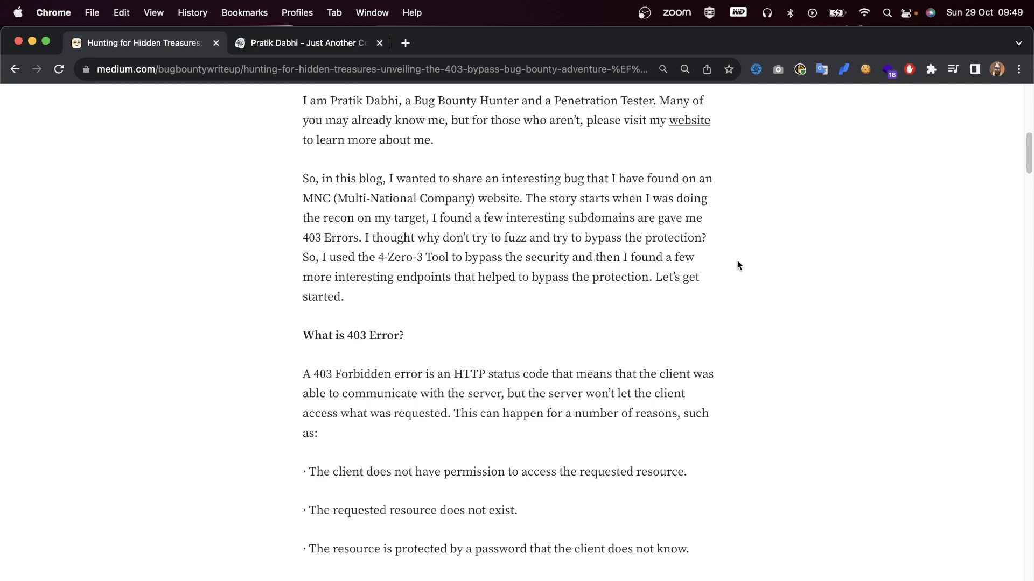
scroll("down", 3)
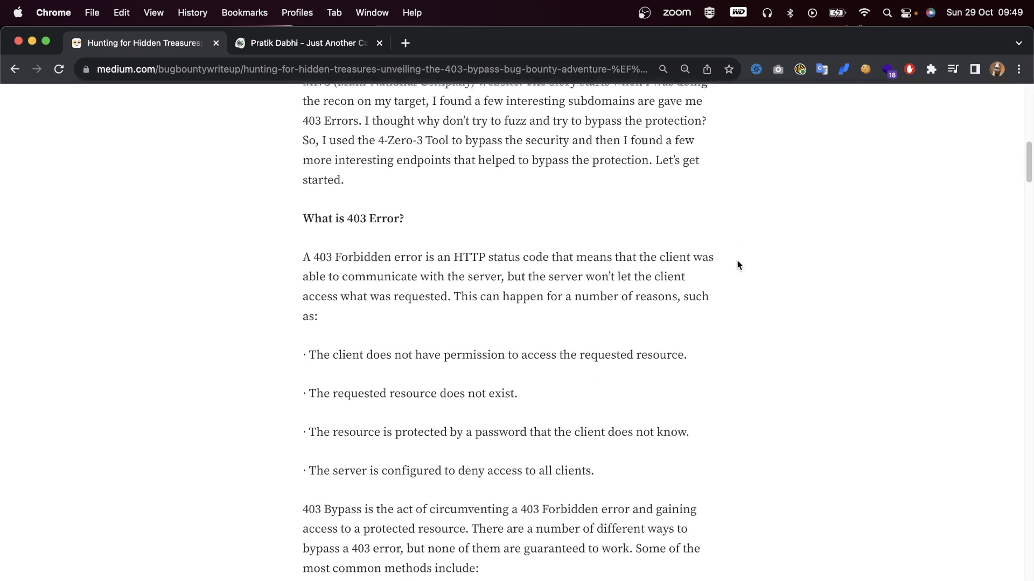
scroll("down", 3)
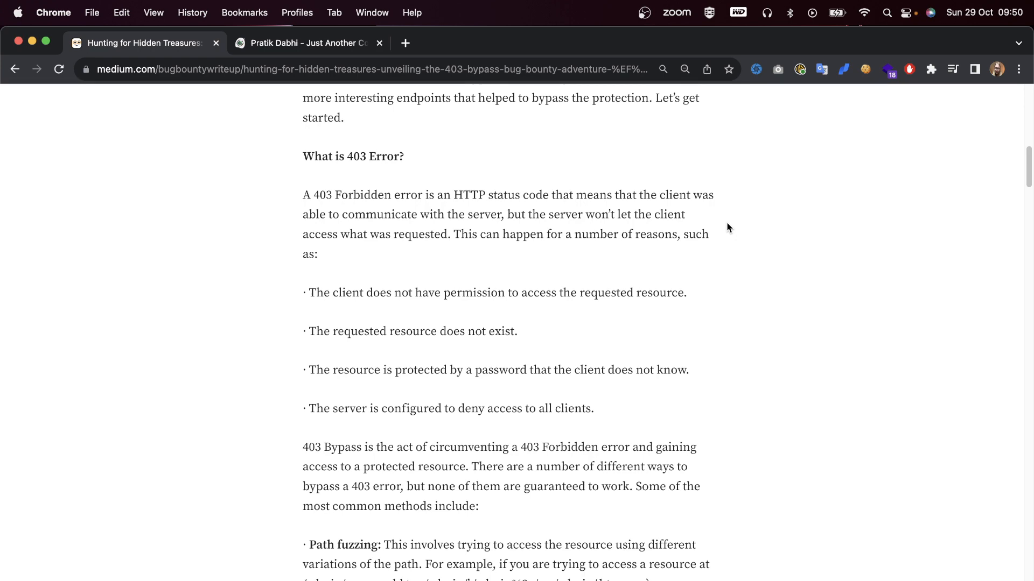
- Scroll through all three bypass methods to 'What is the 4-Zero-3 tool?' and its GitHub card
scroll("down", 3)
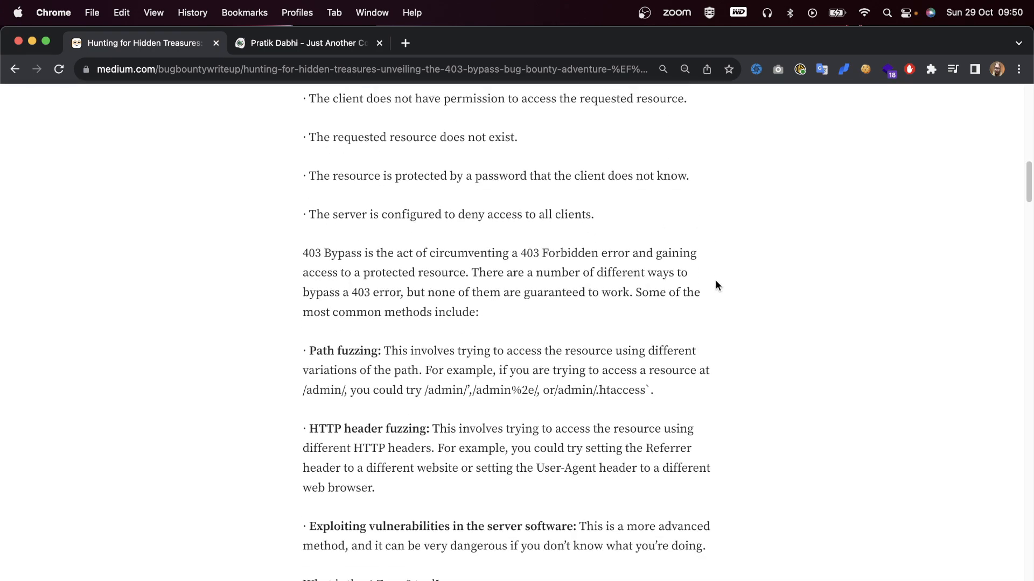
scroll("down", 3)
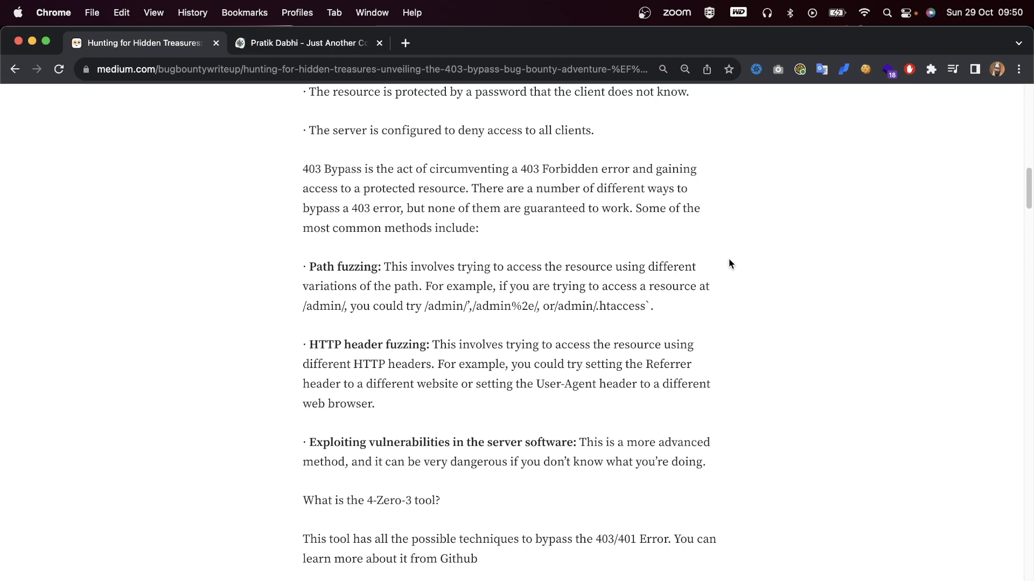
scroll("down", 3)
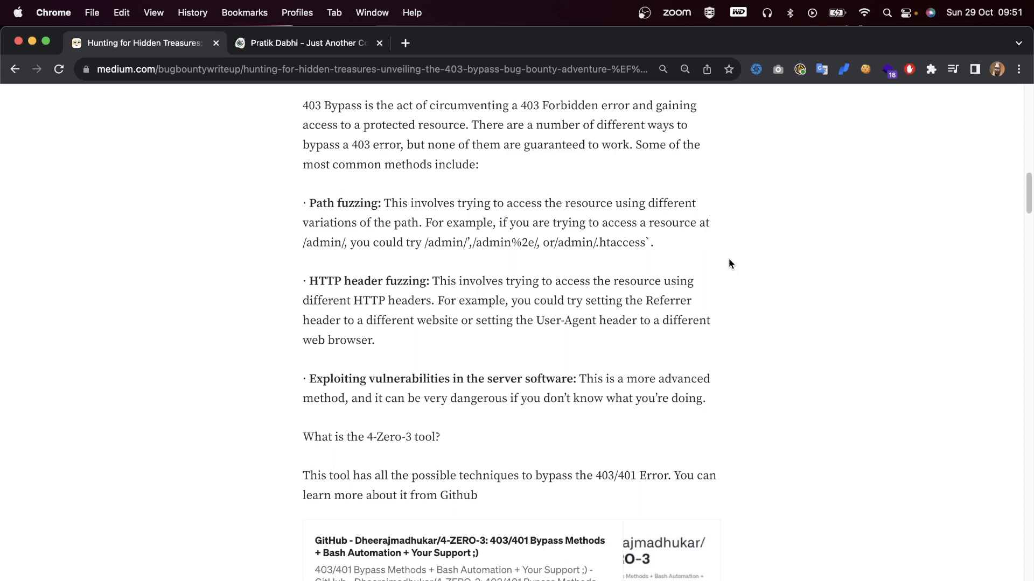
scroll("down", 3)
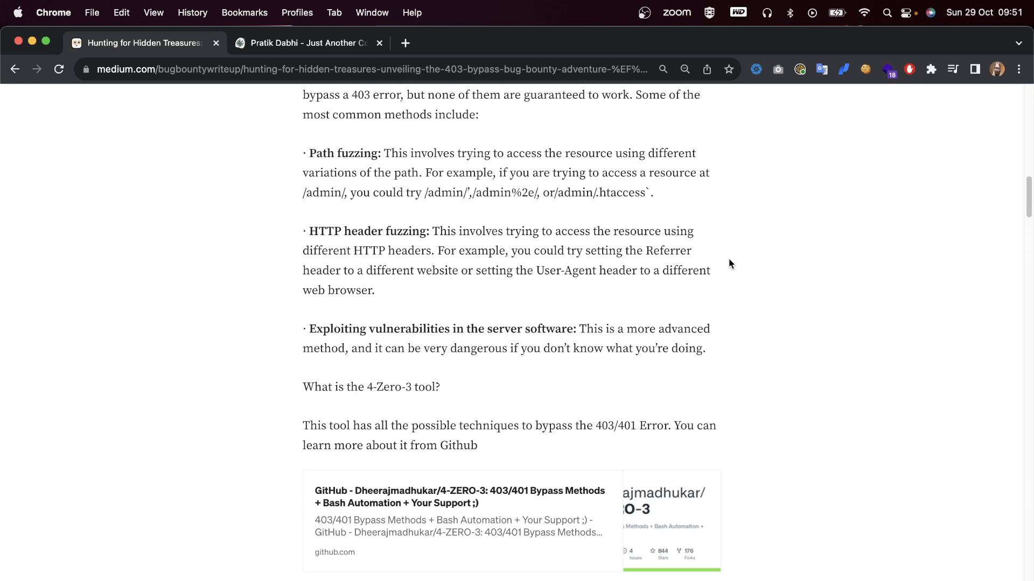
scroll("down", 3)
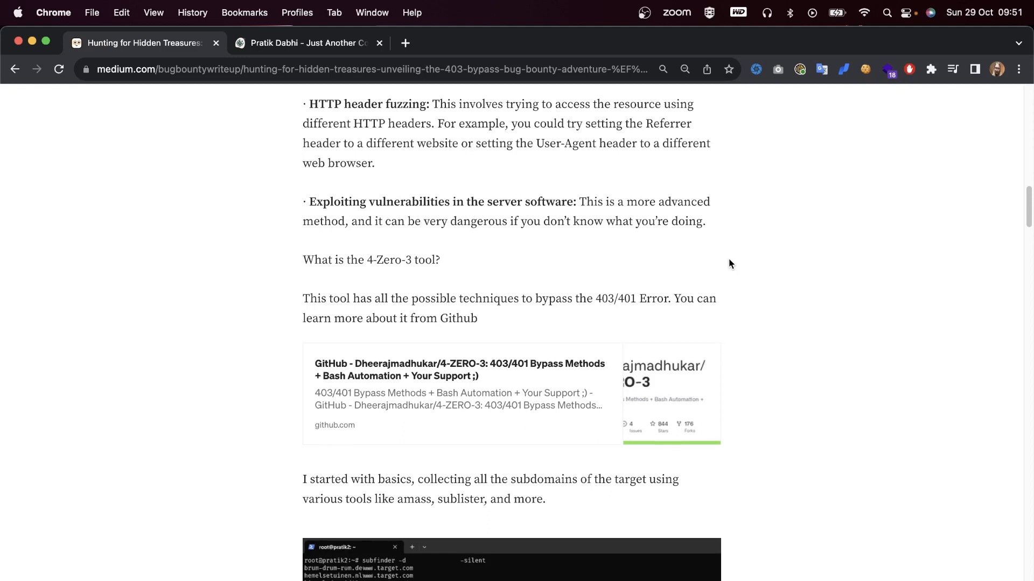
scroll("down", 3)
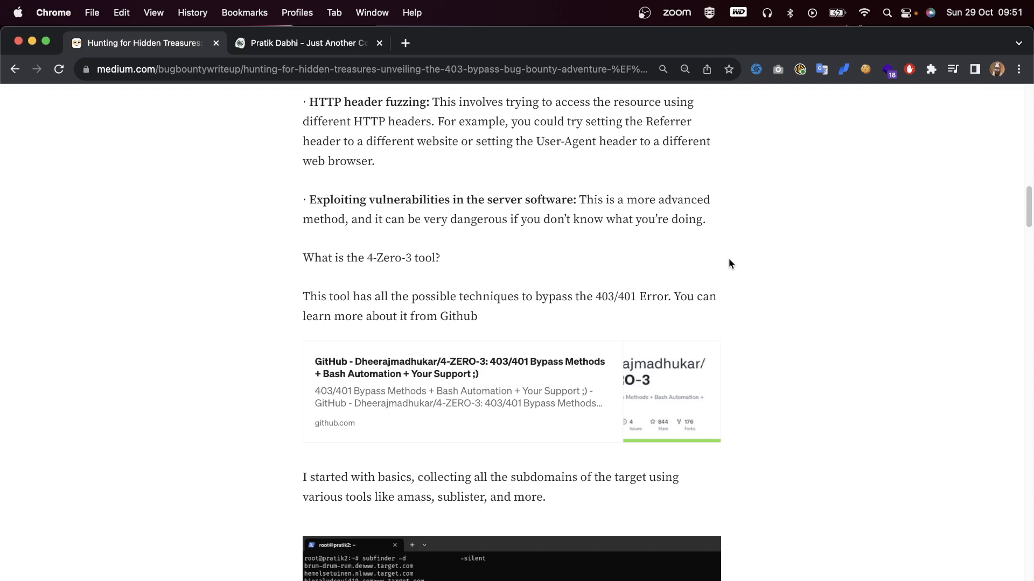
scroll("down", 3)
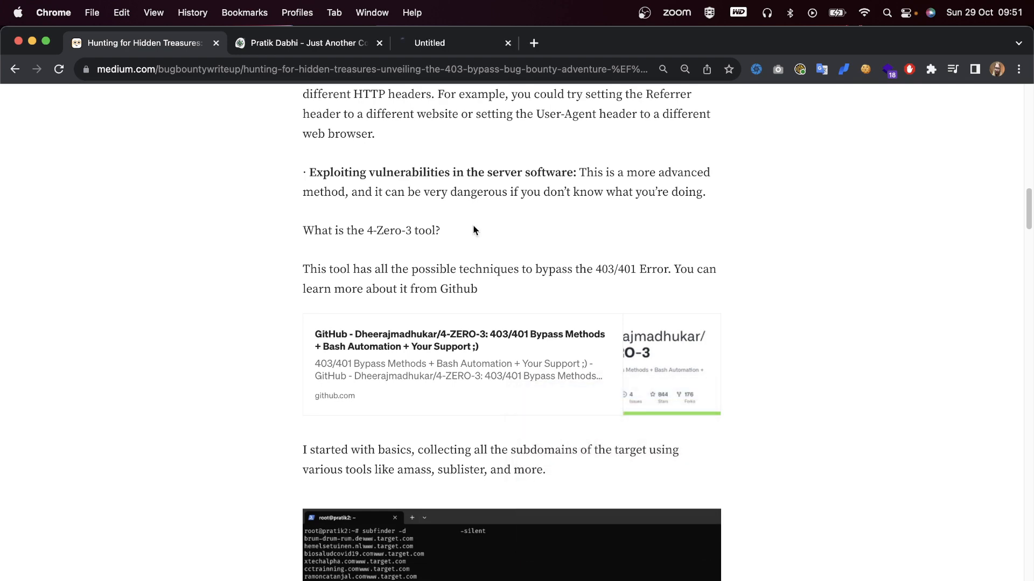
- Open the 4-ZERO-3 GitHub repository from the link card, then return to the Medium article tab
left_click(458, 340)
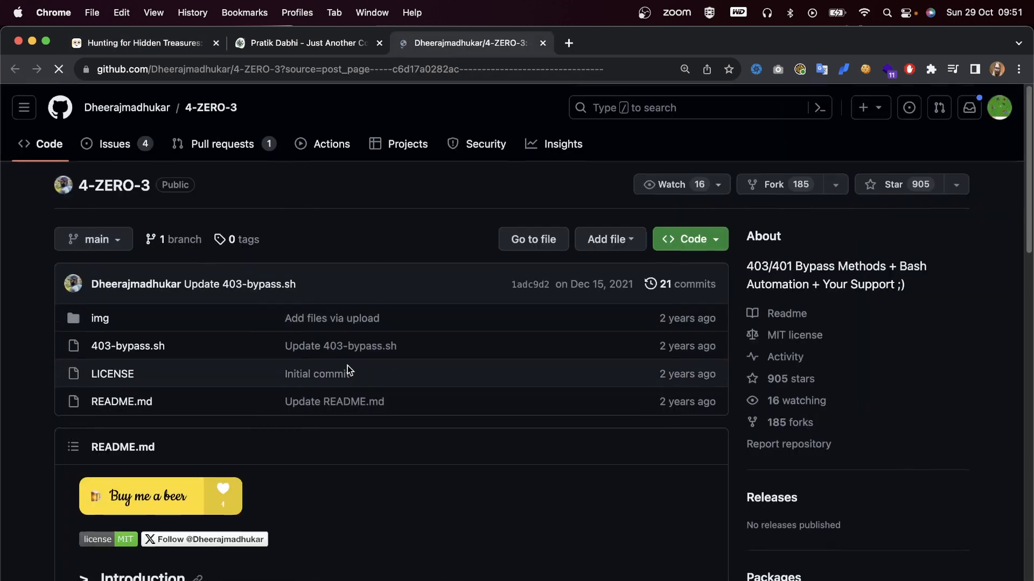
scroll("down", 3)
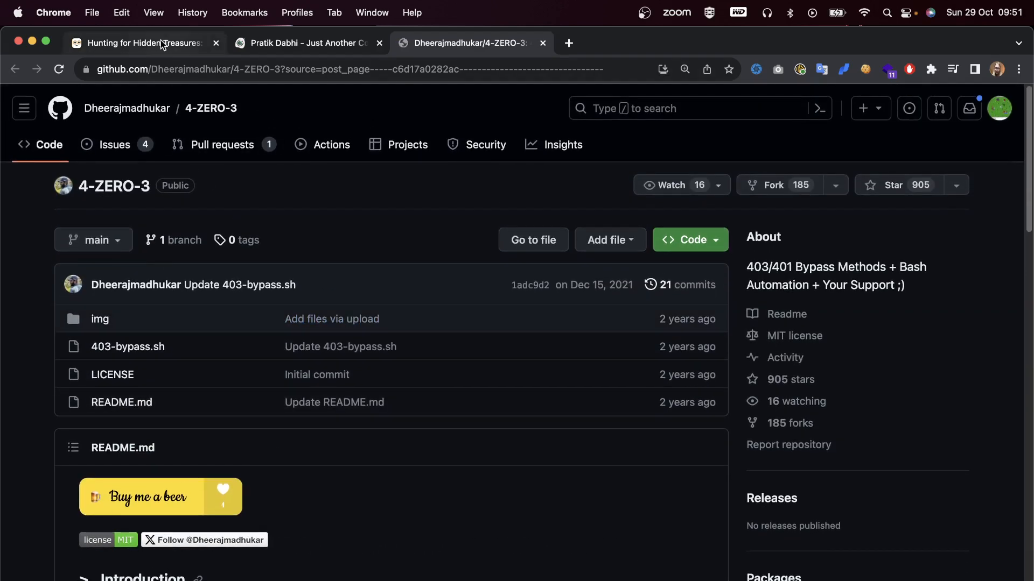
left_click(144, 42)
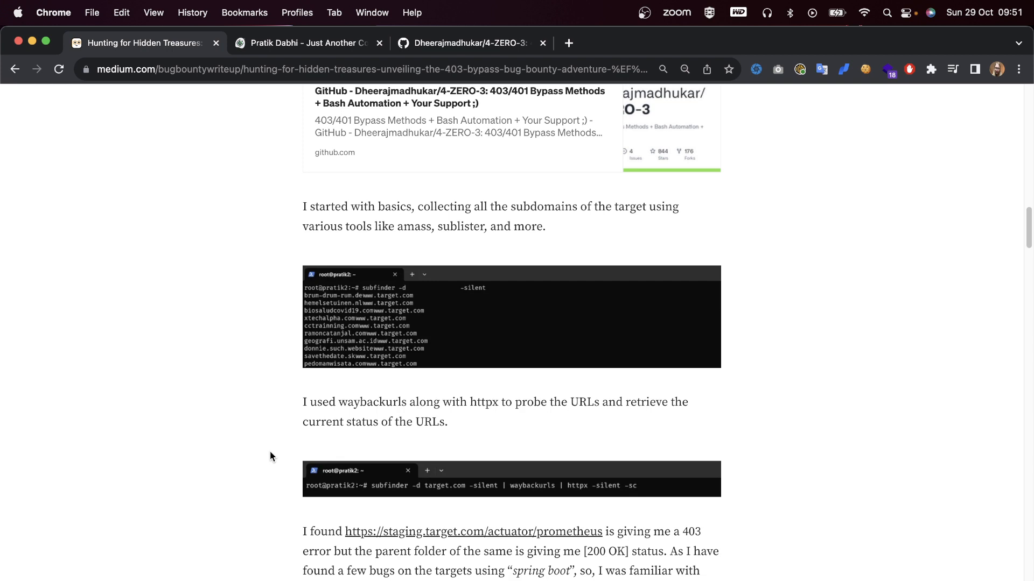
mouse_move(410, 387)
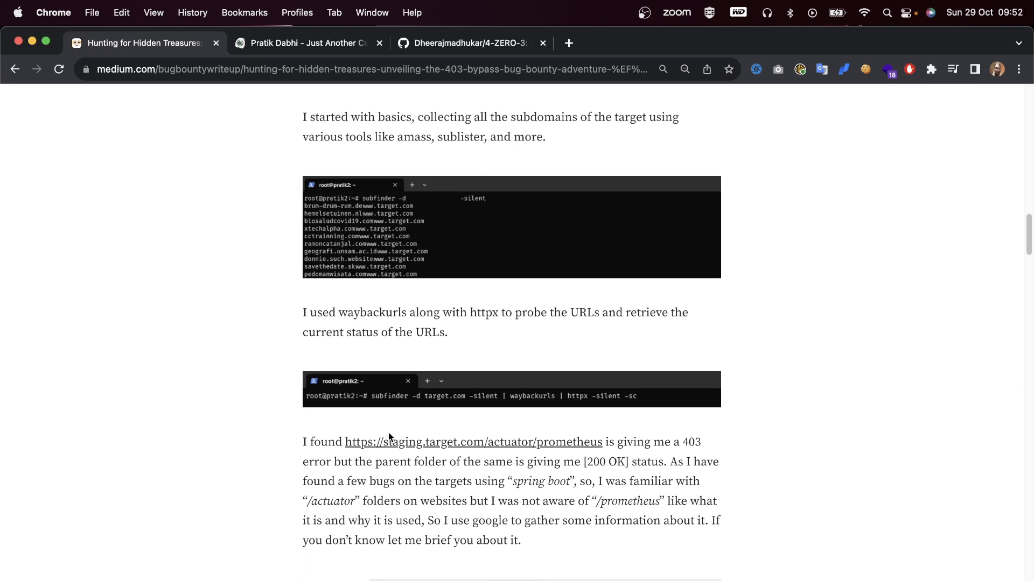
- Scroll past the subdomain, httpx and 403 prometheus screenshots to 'What is Actuator?' and 'What is Prometheus?'
scroll("down", 3)
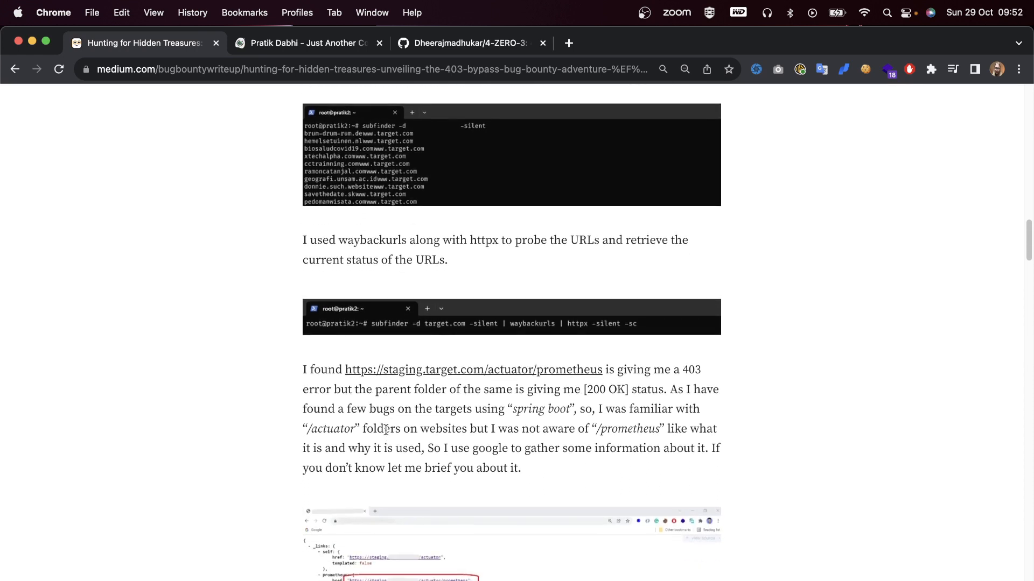
scroll("down", 3)
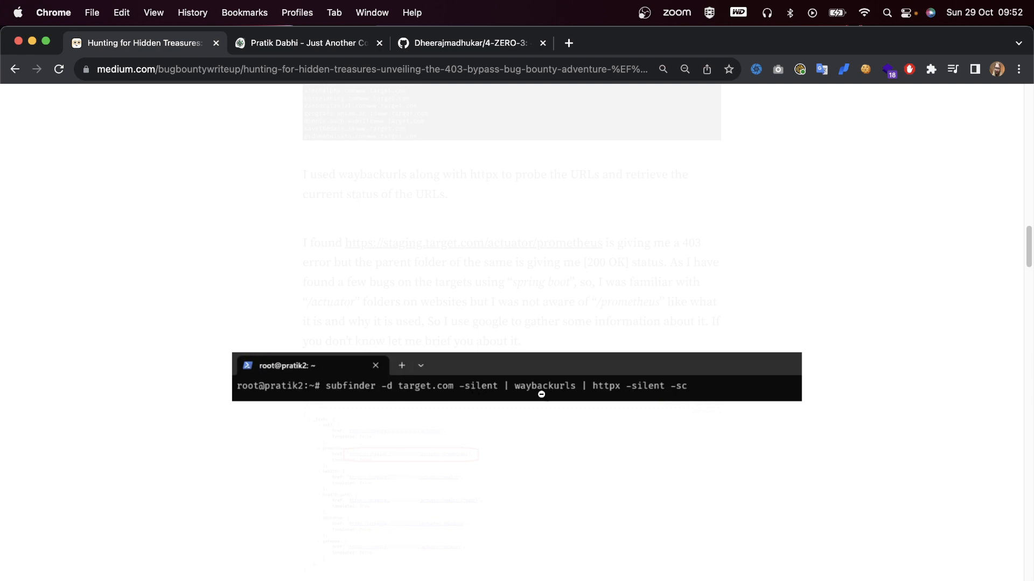
mouse_move(588, 409)
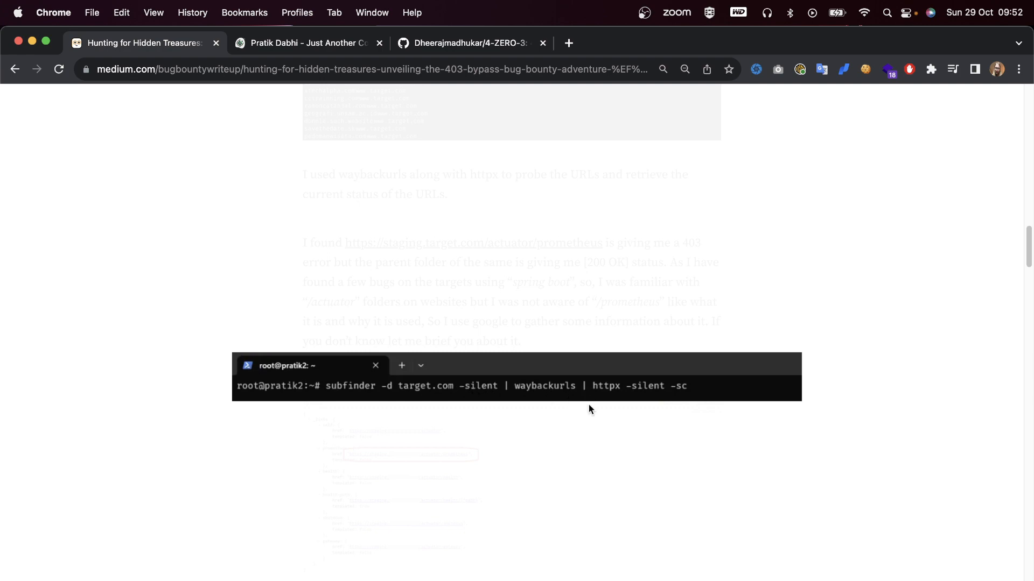
mouse_move(629, 422)
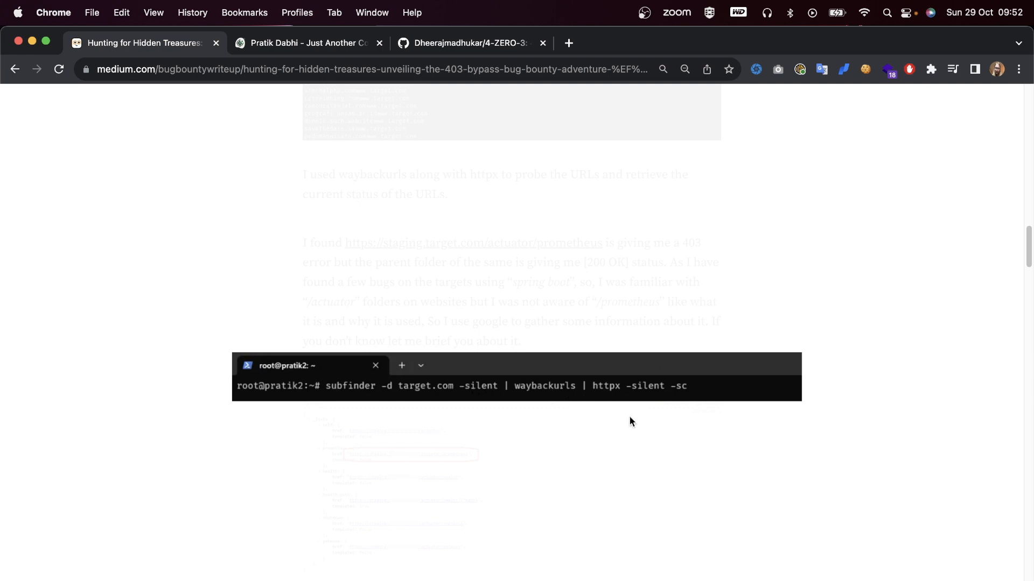
scroll("down", 3)
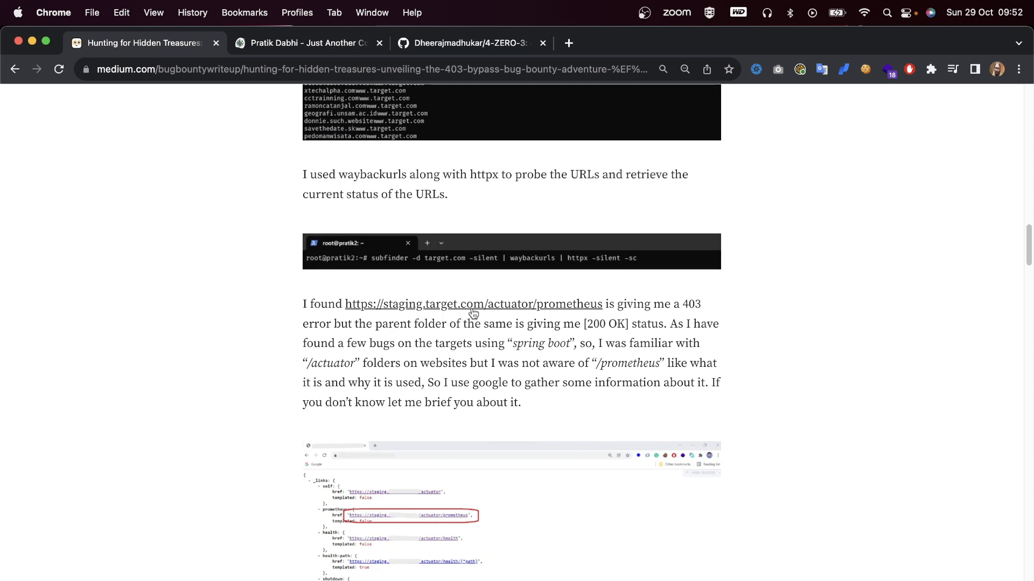
mouse_move(524, 343)
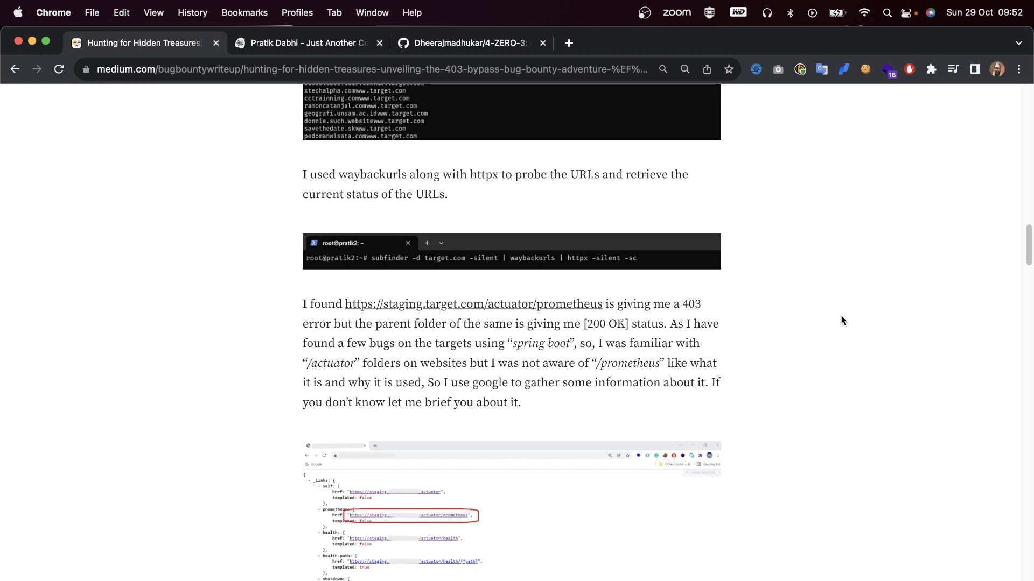
scroll("down", 3)
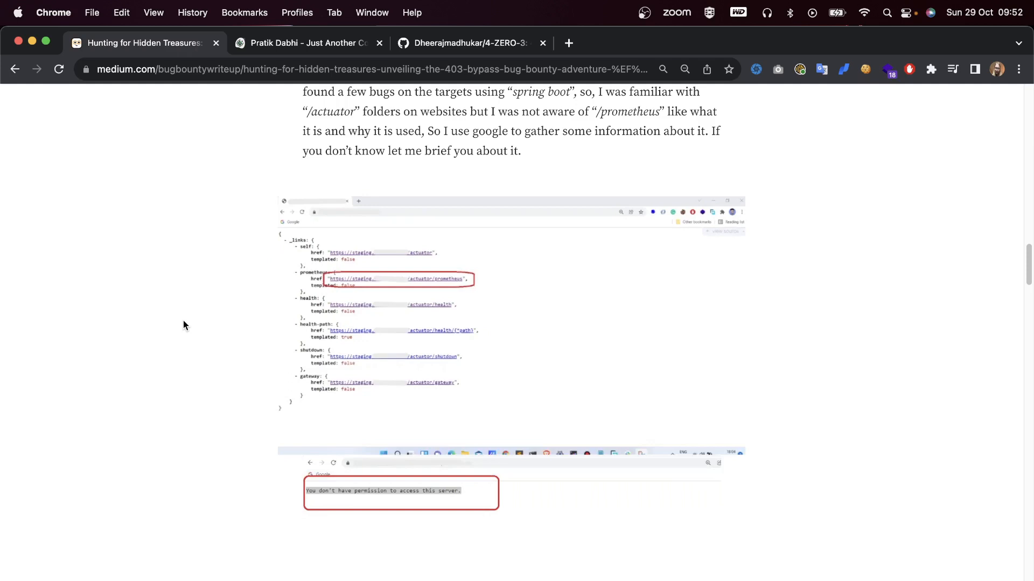
scroll("down", 3)
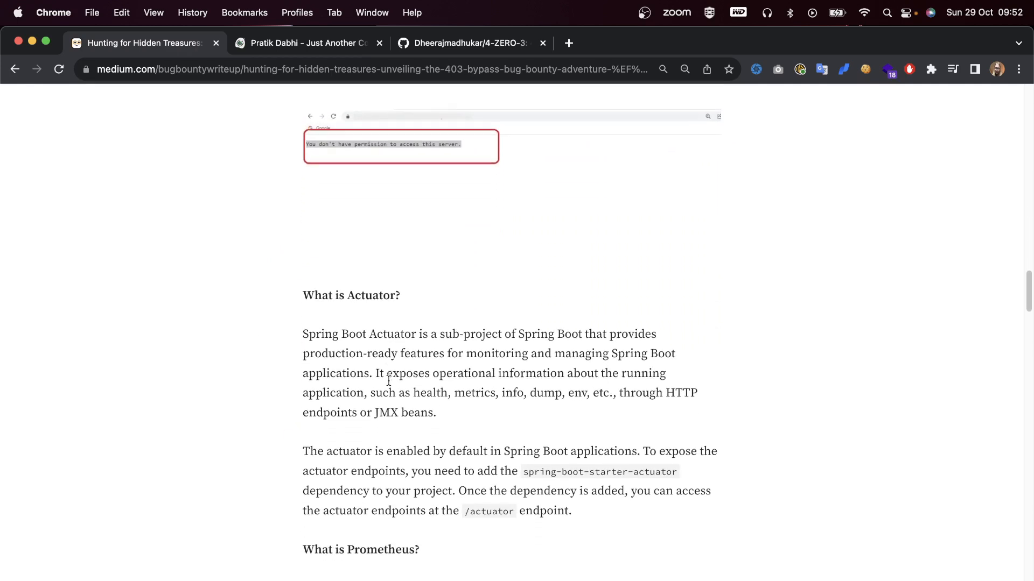
scroll("down", 3)
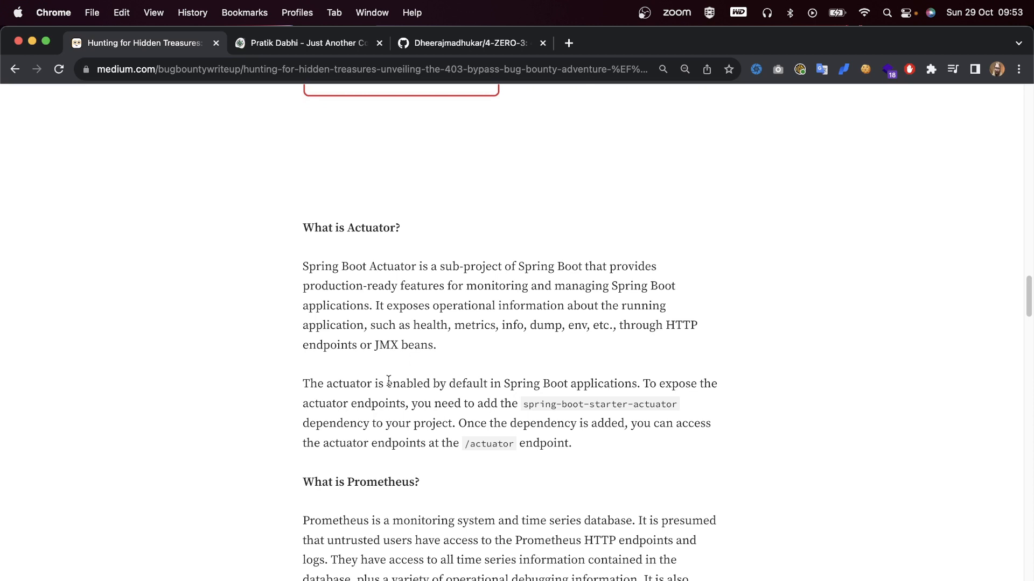
scroll("down", 3)
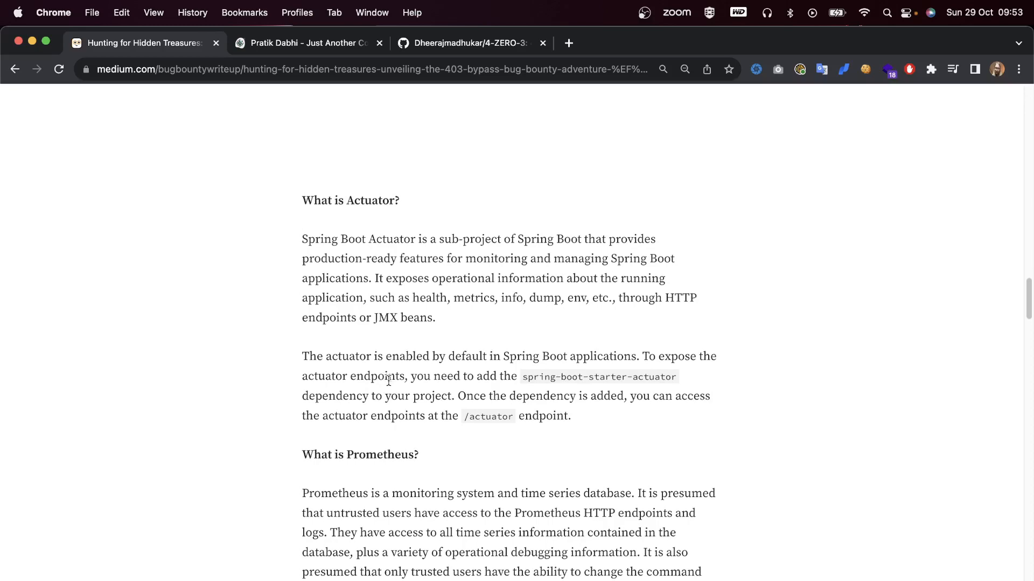
scroll("down", 3)
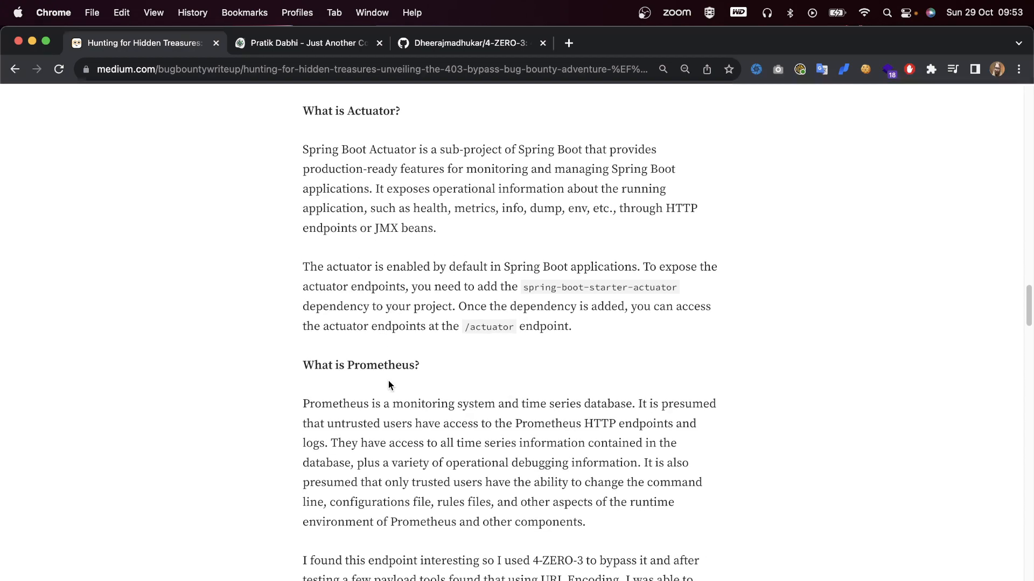
scroll("down", 3)
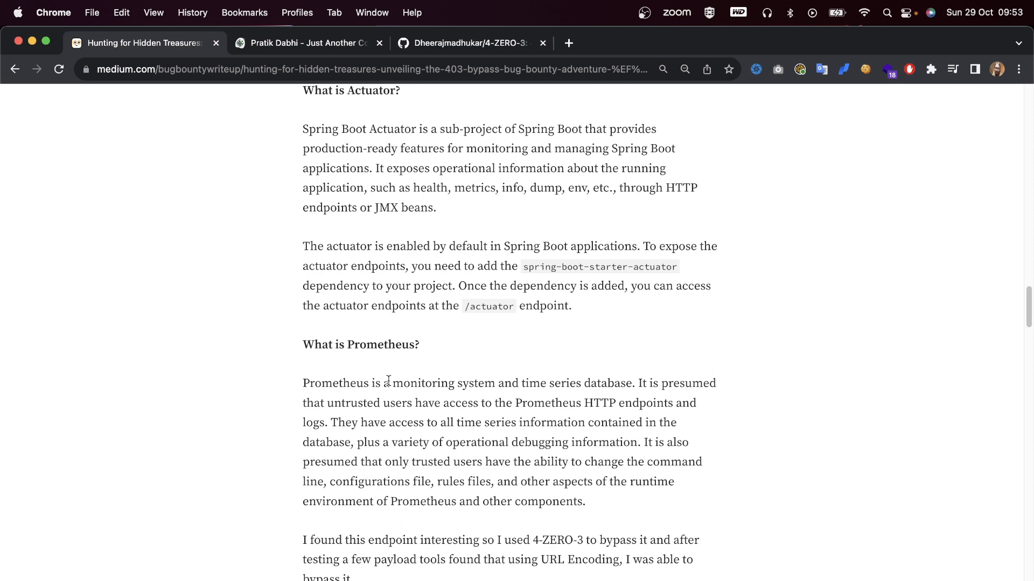
- Scroll to the 403-bypass.sh --encode command and its terminal output screenshot
scroll("down", 3)
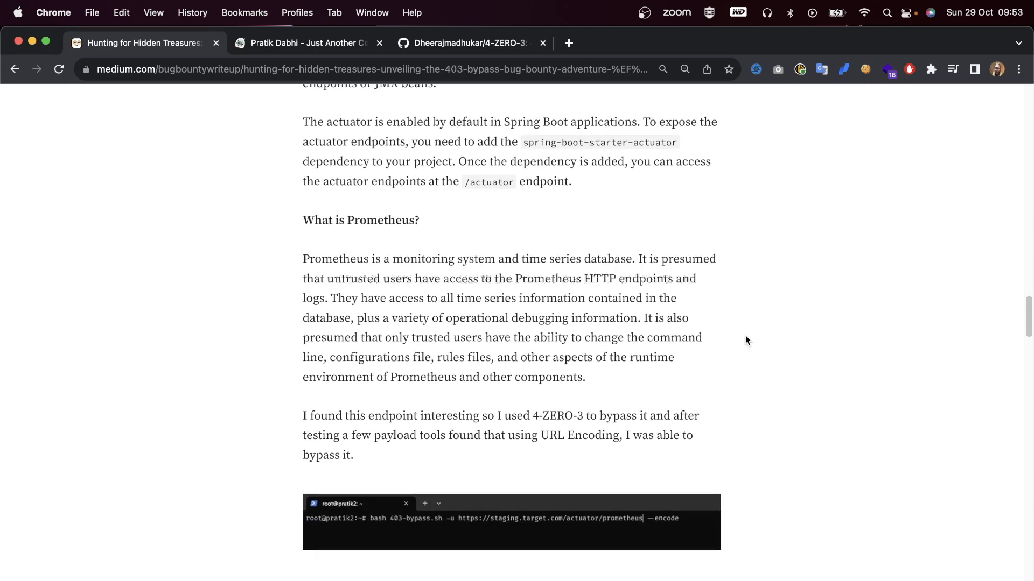
scroll("down", 3)
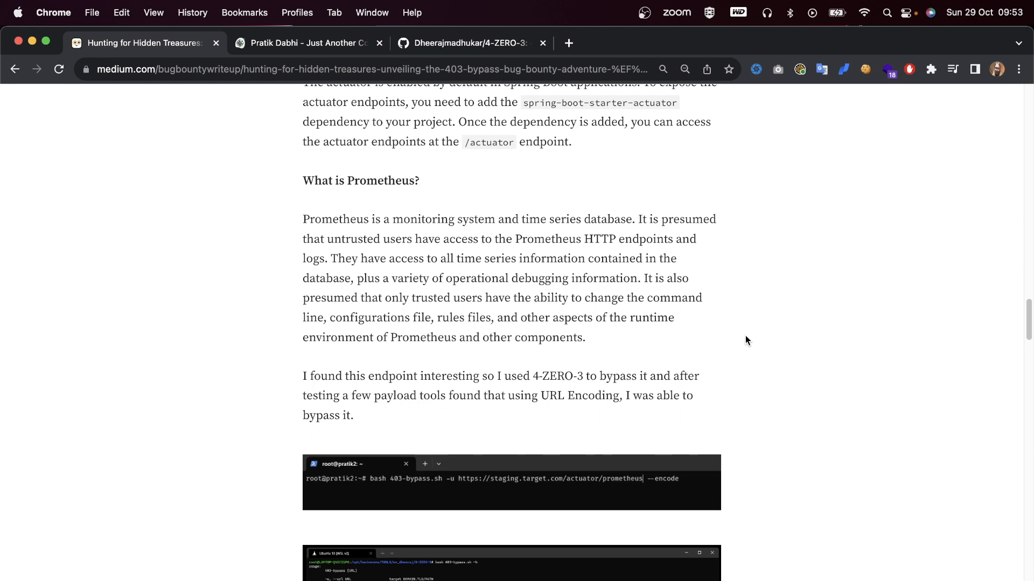
scroll("down", 3)
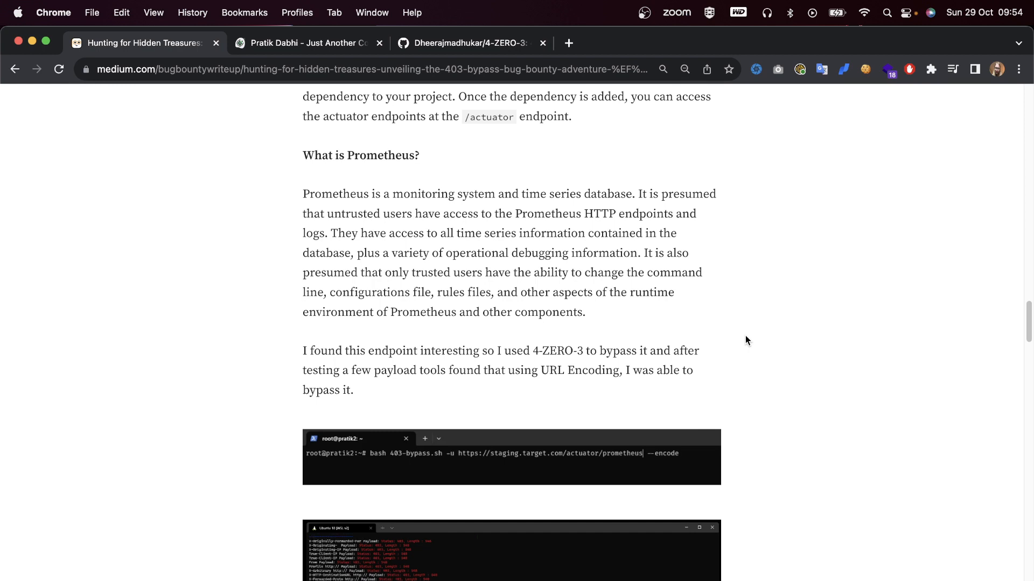
scroll("down", 3)
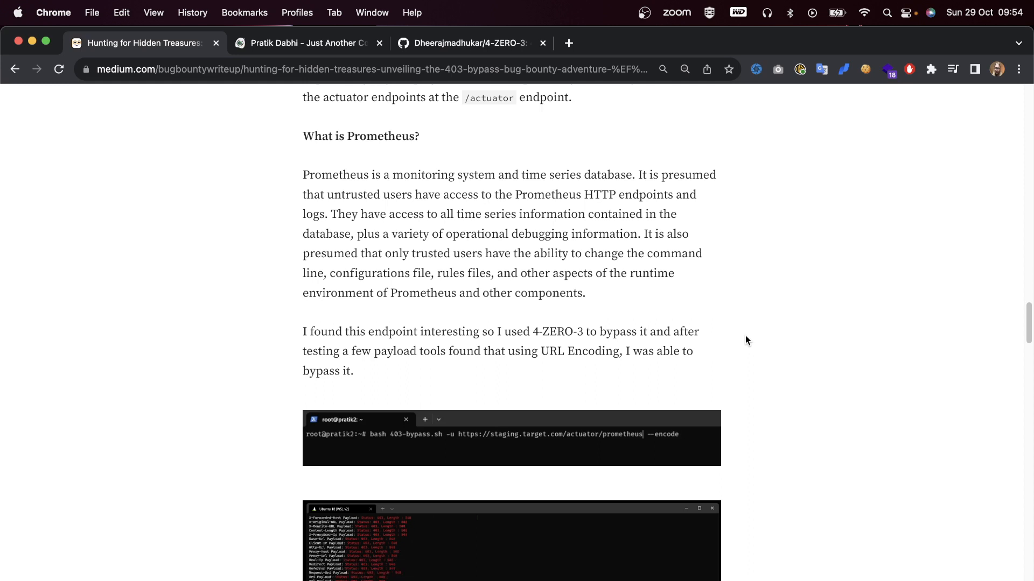
scroll("down", 3)
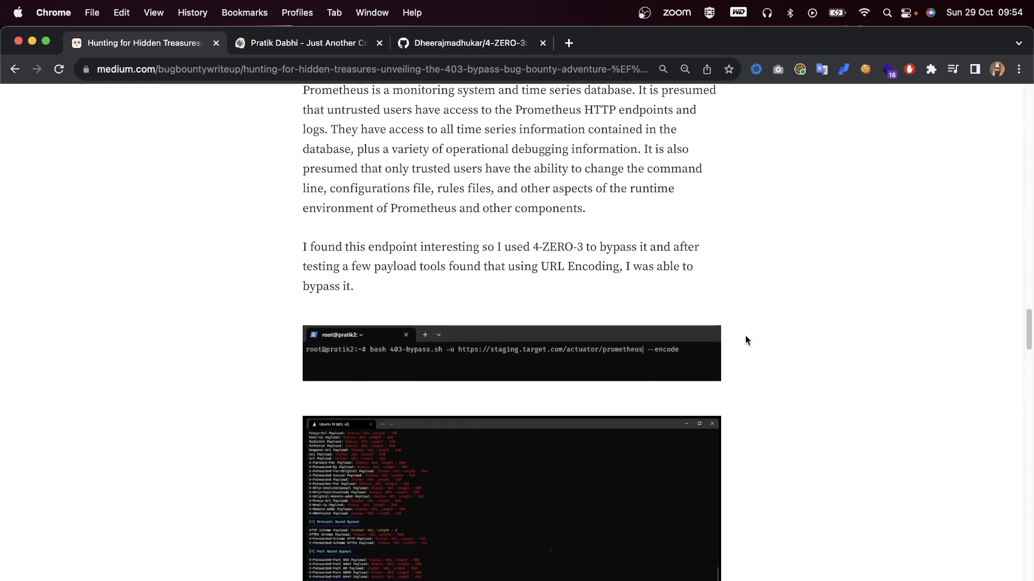
scroll("down", 3)
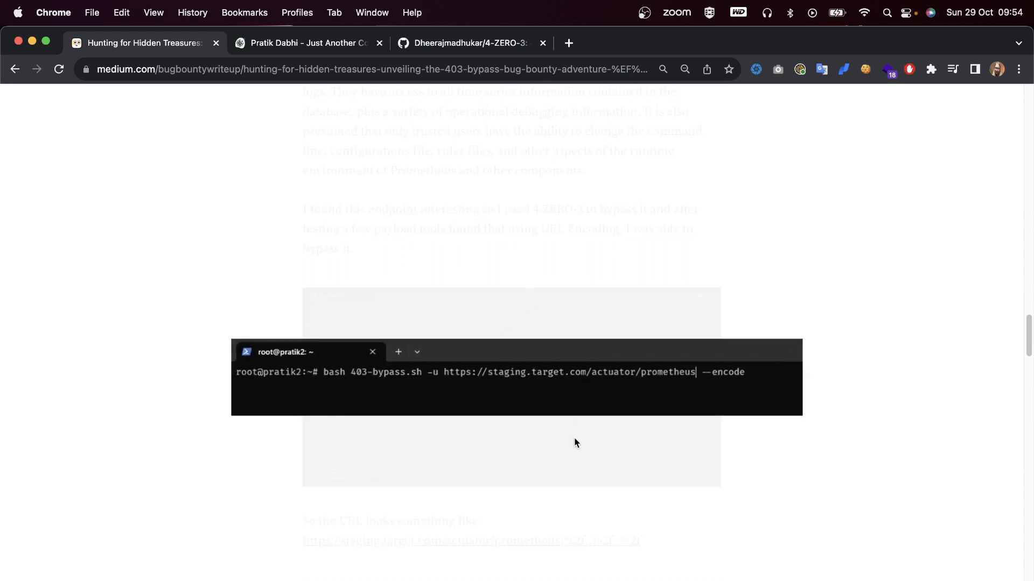
- Scroll past the encoded prometheus URL and metrics screenshot to the Mitigation heading
scroll("down", 3)
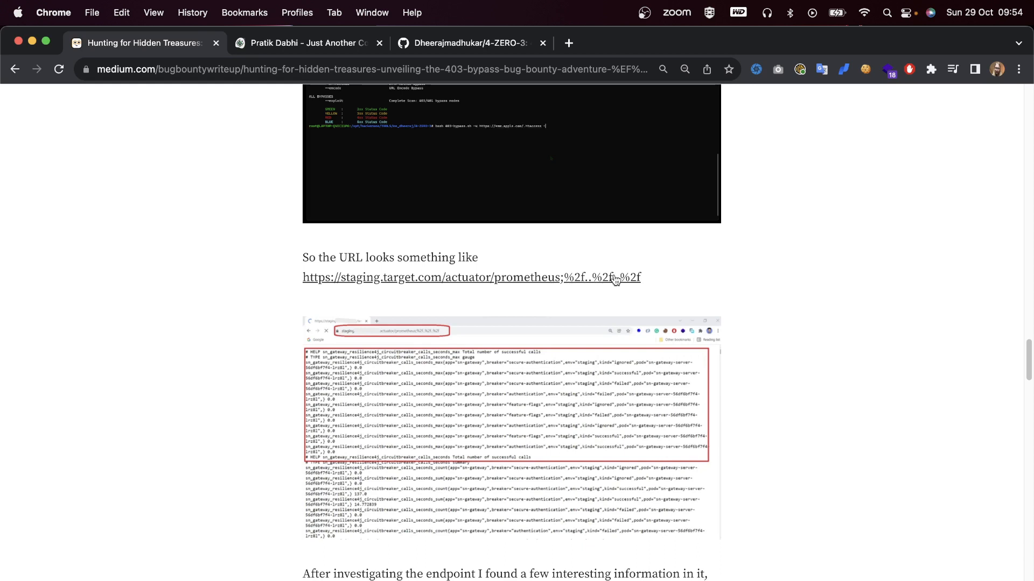
scroll("down", 3)
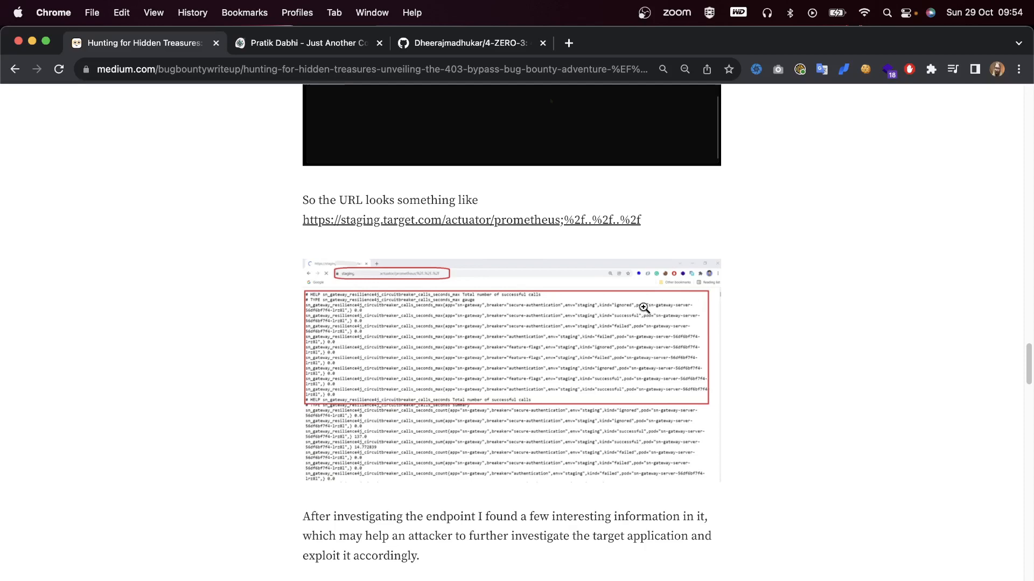
scroll("down", 3)
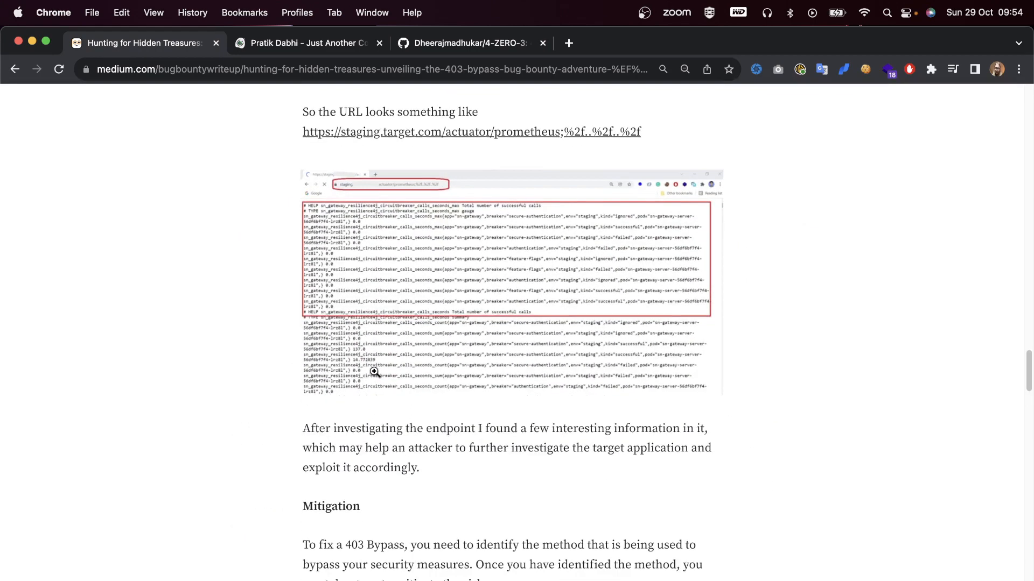
scroll("down", 3)
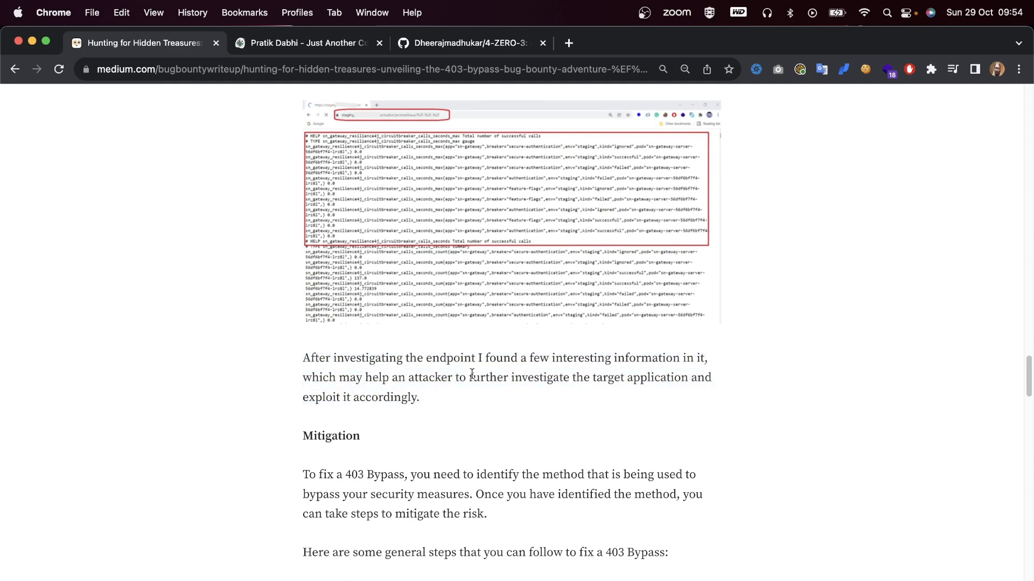
scroll("down", 3)
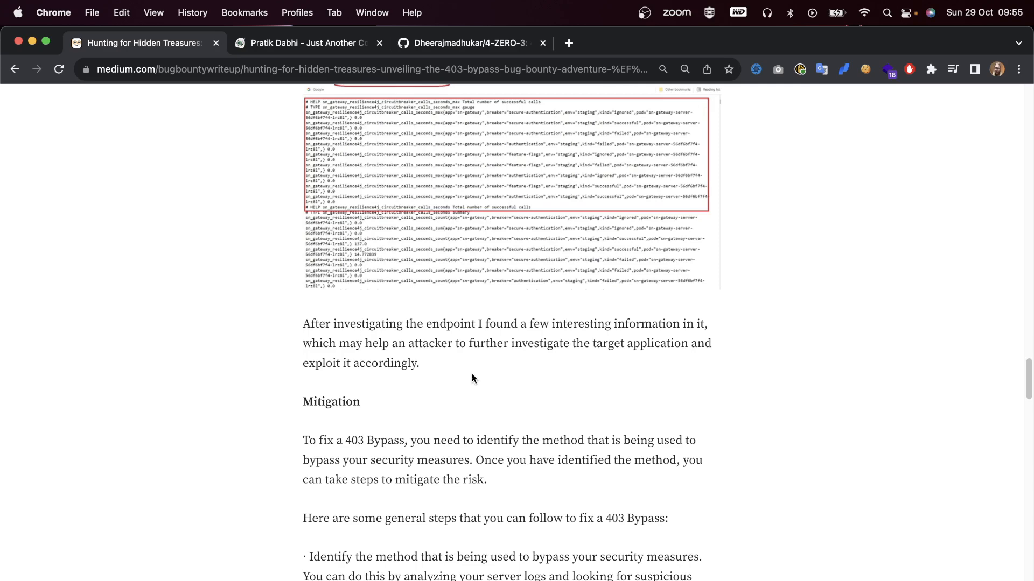
- Scroll through the mitigation bullets to the path fuzzing, header fuzzing and server-software fixes
scroll("down", 3)
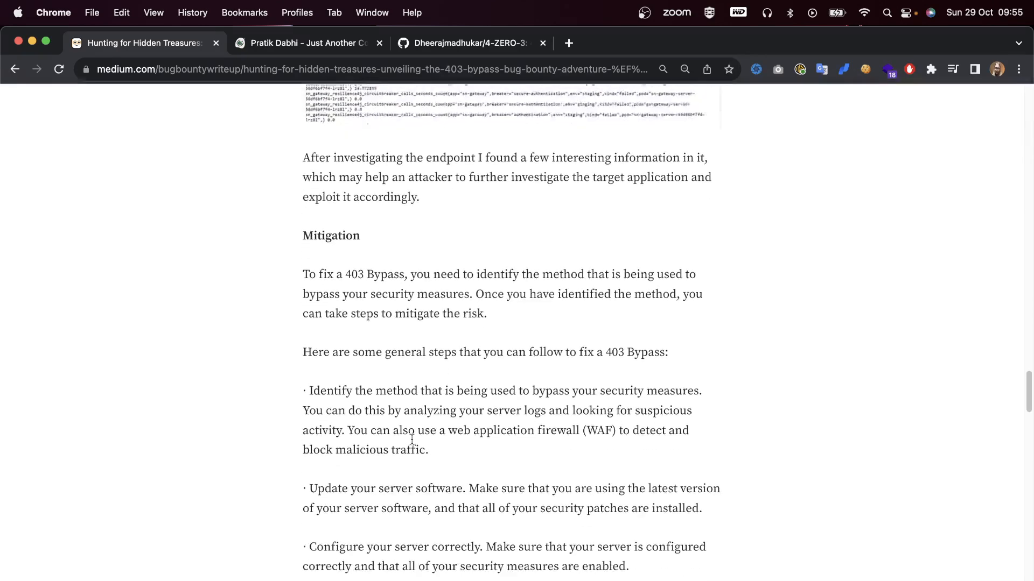
scroll("down", 3)
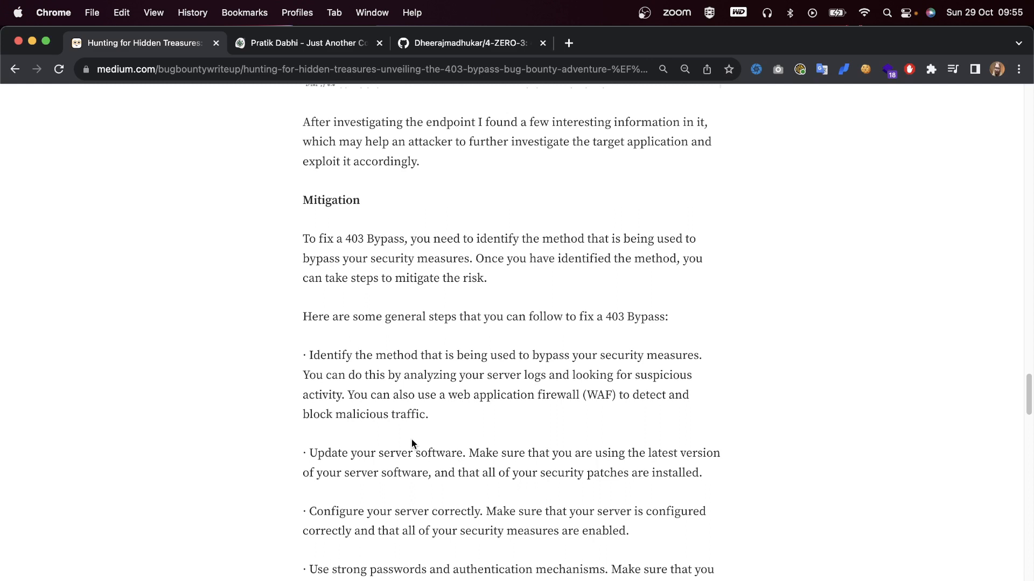
scroll("down", 3)
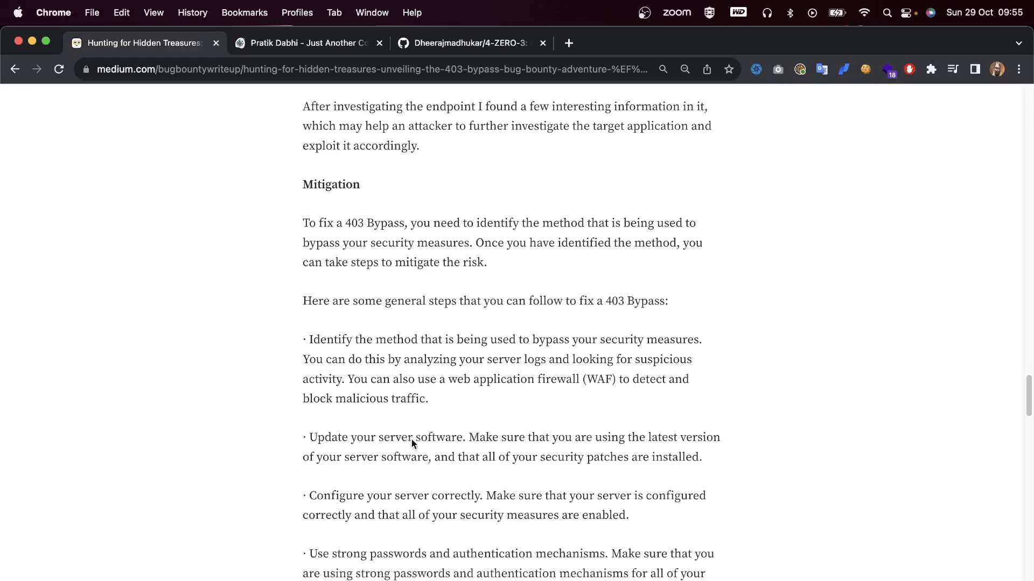
scroll("down", 3)
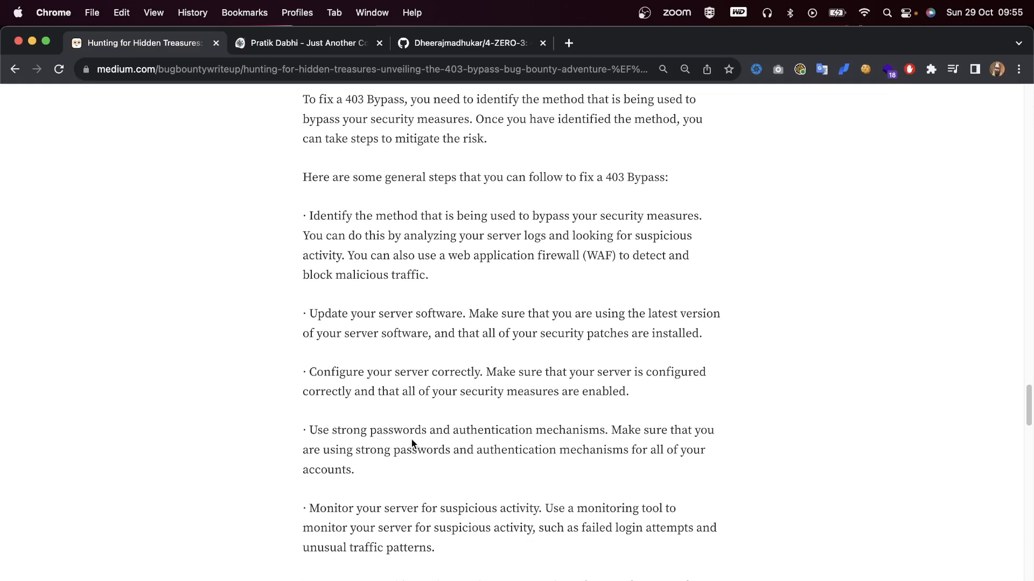
scroll("down", 3)
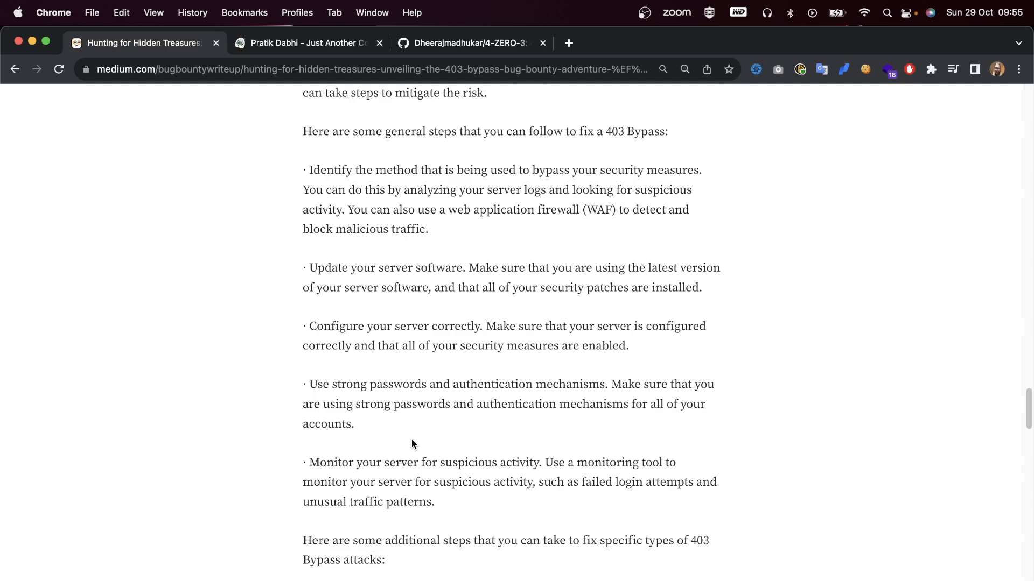
scroll("down", 3)
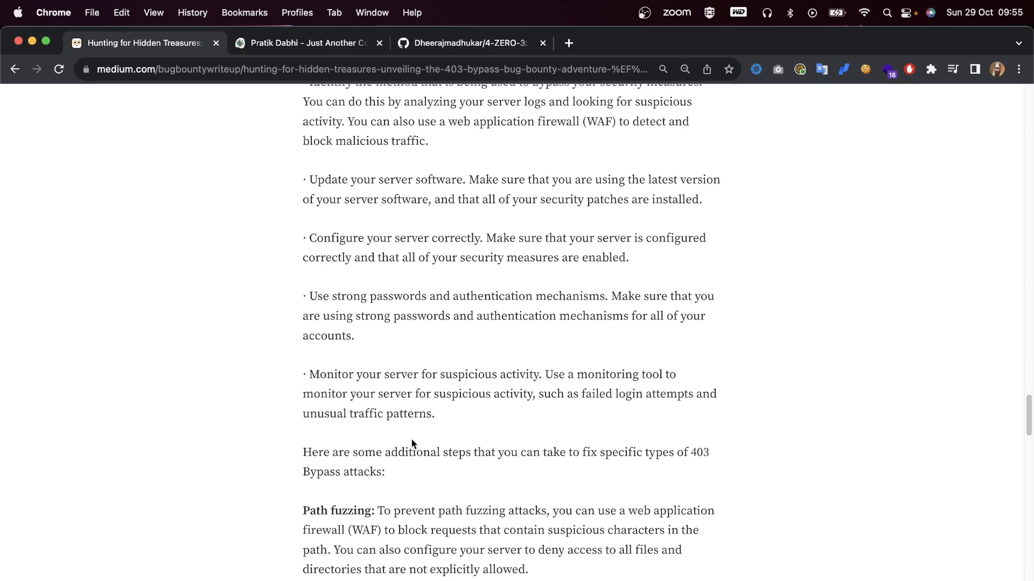
scroll("down", 3)
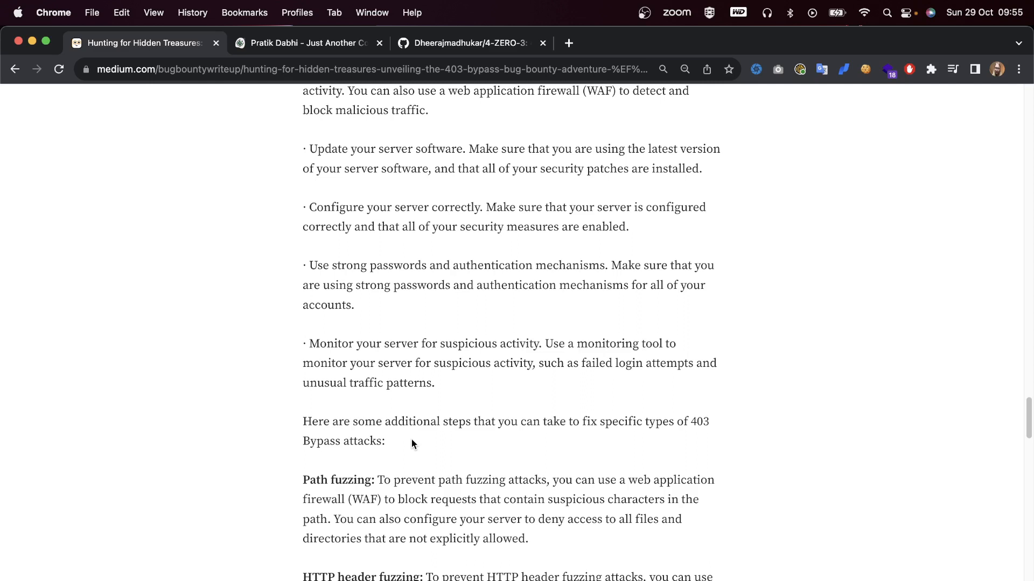
scroll("down", 3)
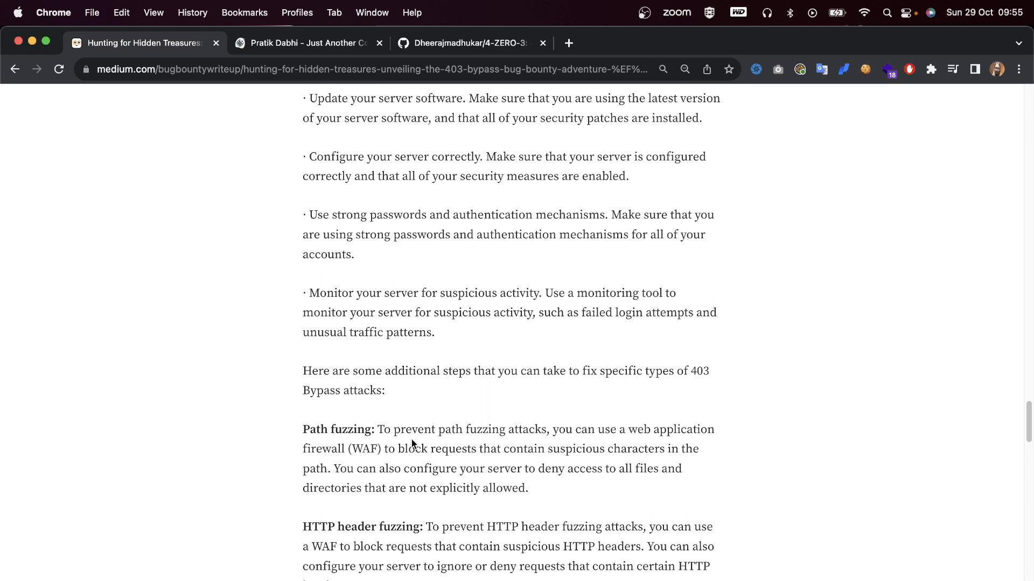
scroll("down", 3)
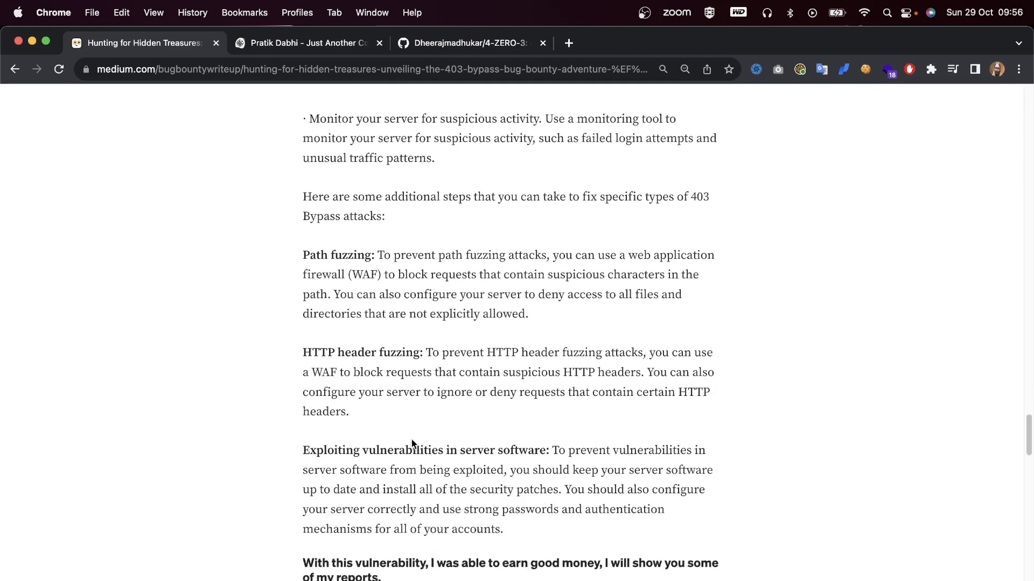
- Scroll to the author's earnings remark and the $600 Springboot Actuators report screenshot
scroll("down", 3)
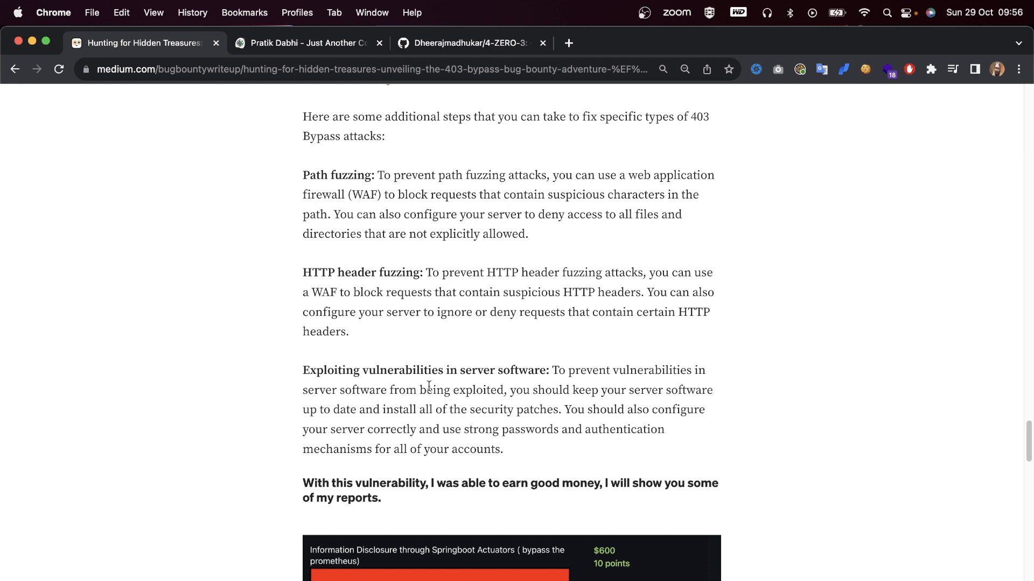
scroll("down", 3)
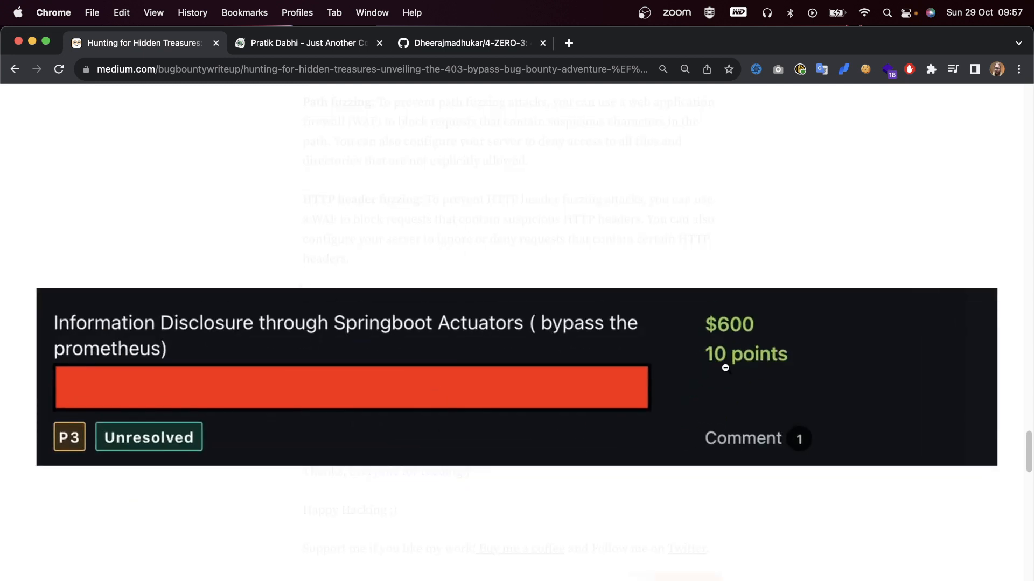
mouse_move(760, 347)
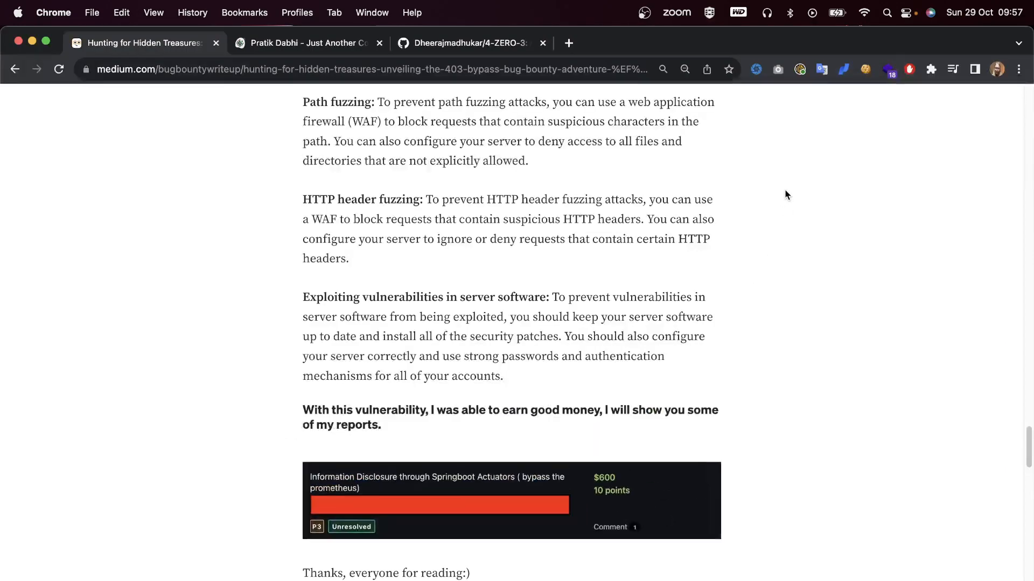
- Scroll back up to the 'Hunting for Hidden Treasures' title, byline and cover image
scroll("down", 3)
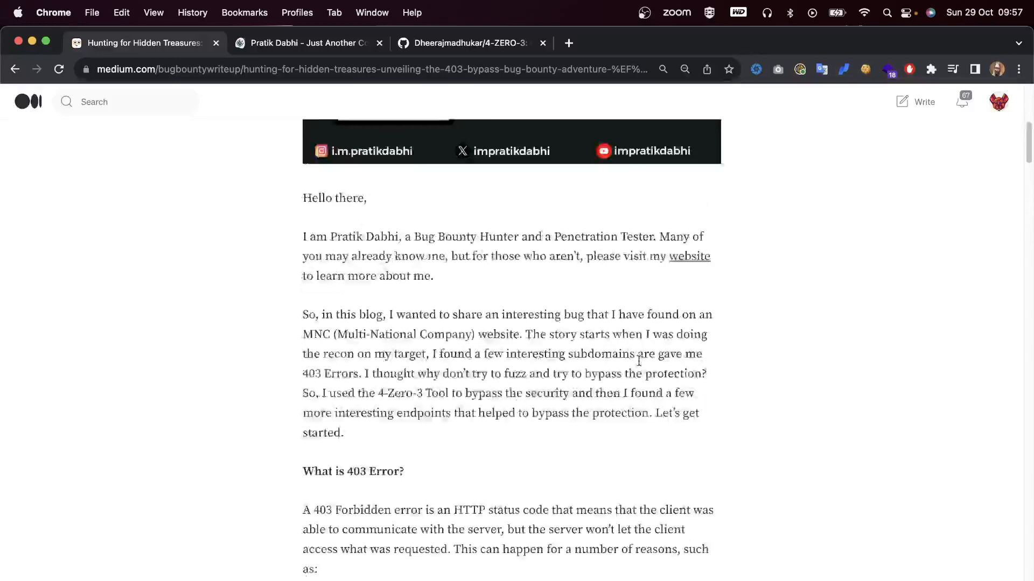
scroll("up", 3)
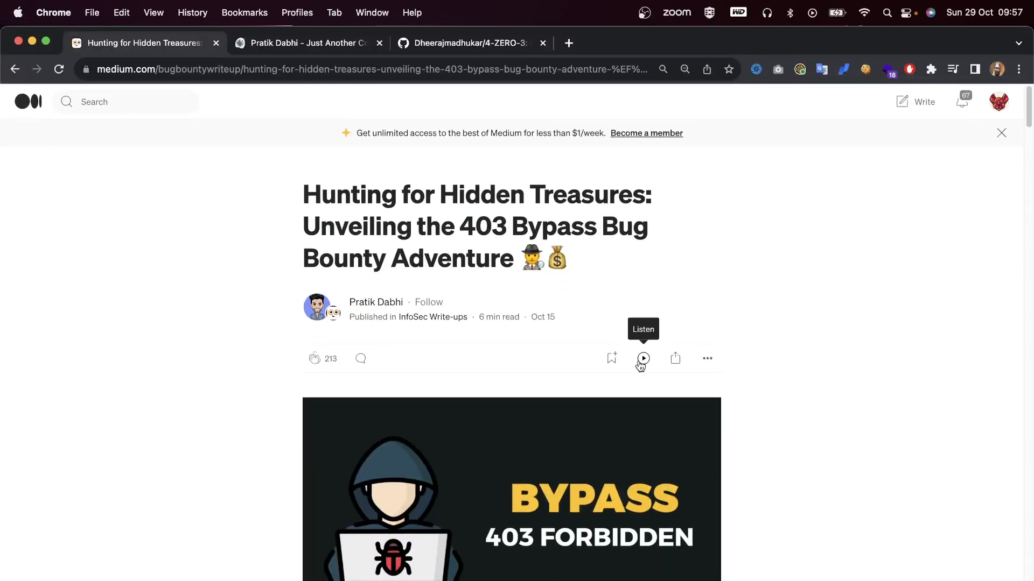
mouse_move(371, 215)
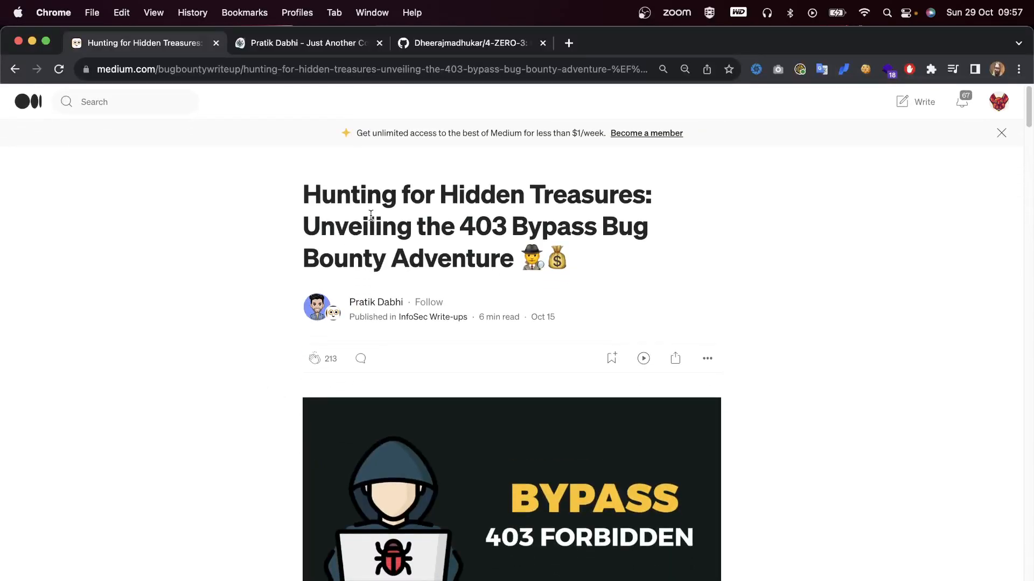
mouse_move(3, 477)
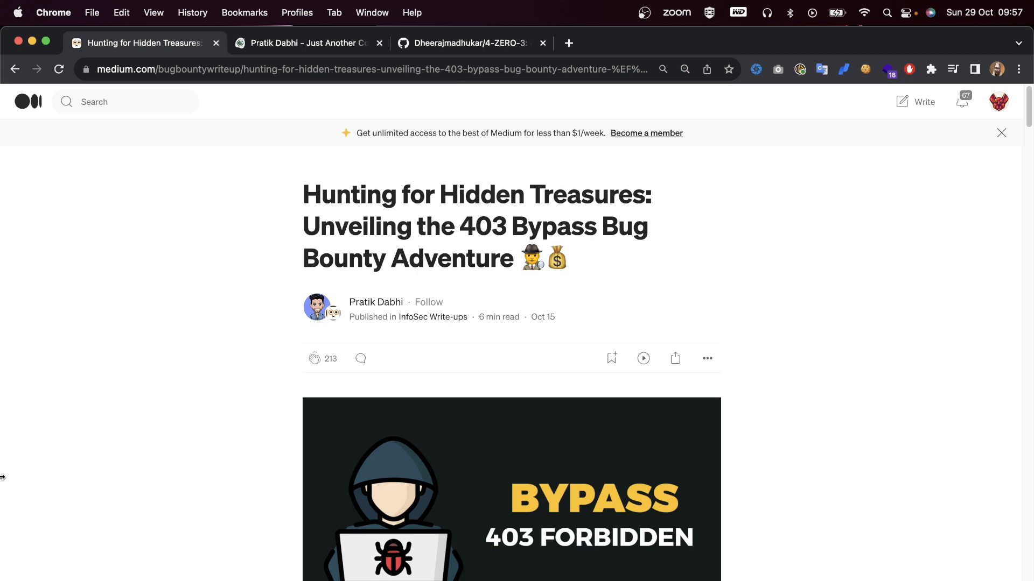